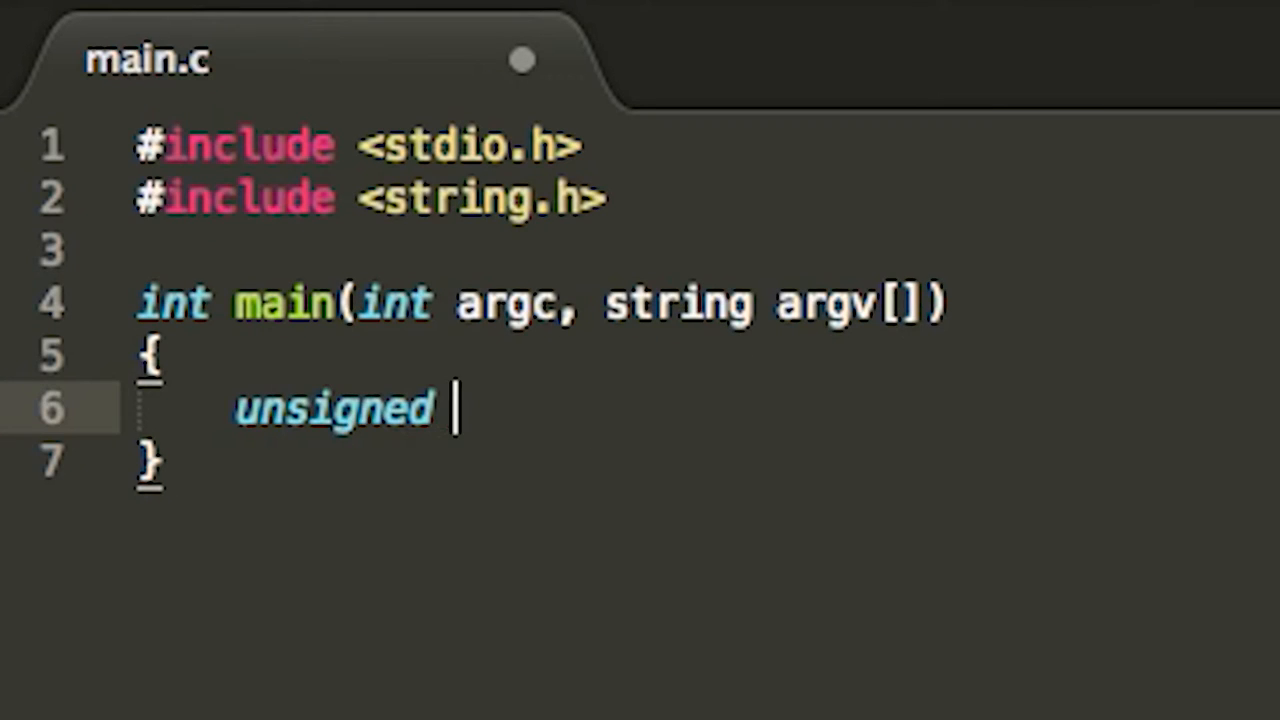
Complete the declaration inside main to read 'unsigned long x;'
type("long x;")
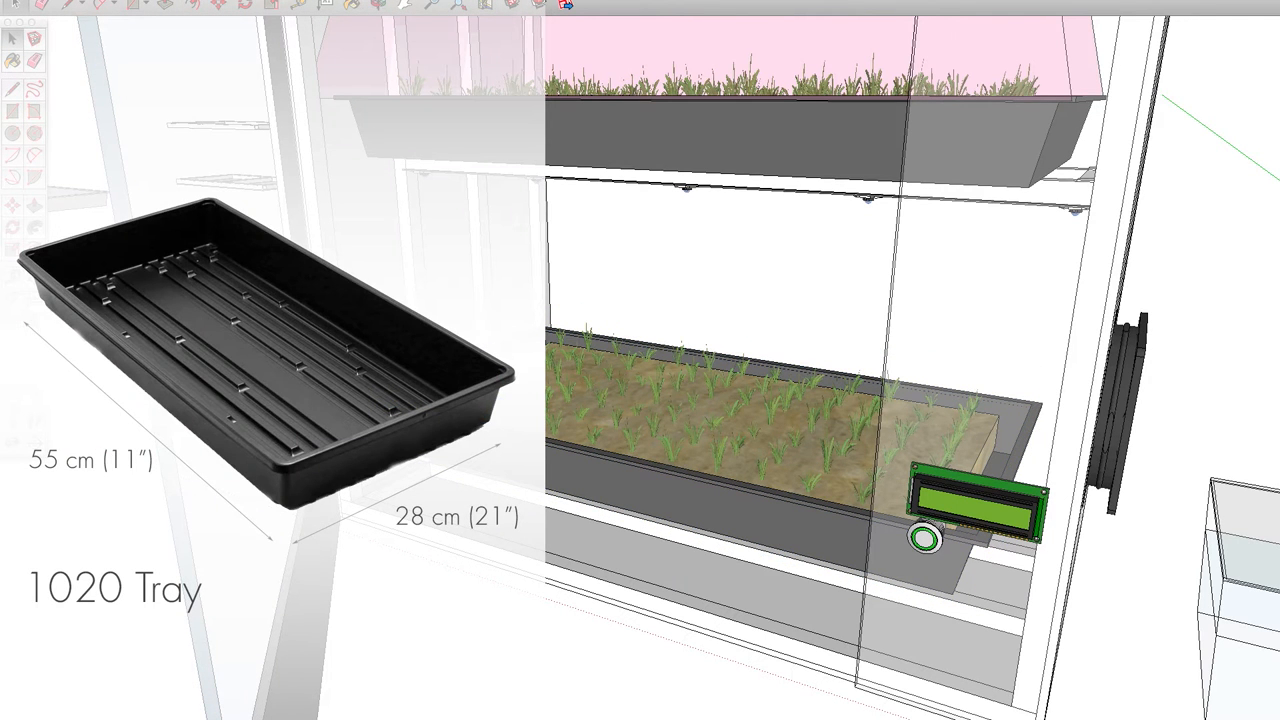
mouse_move(978, 554)
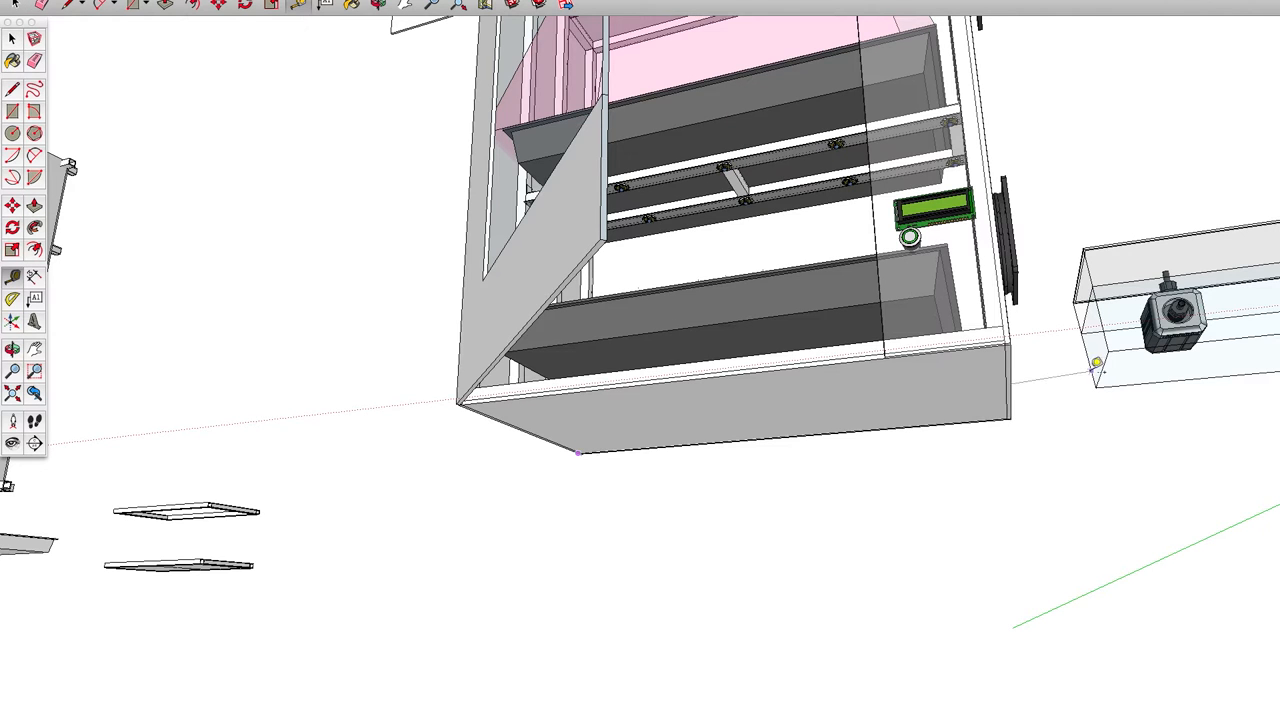
mouse_move(1022, 412)
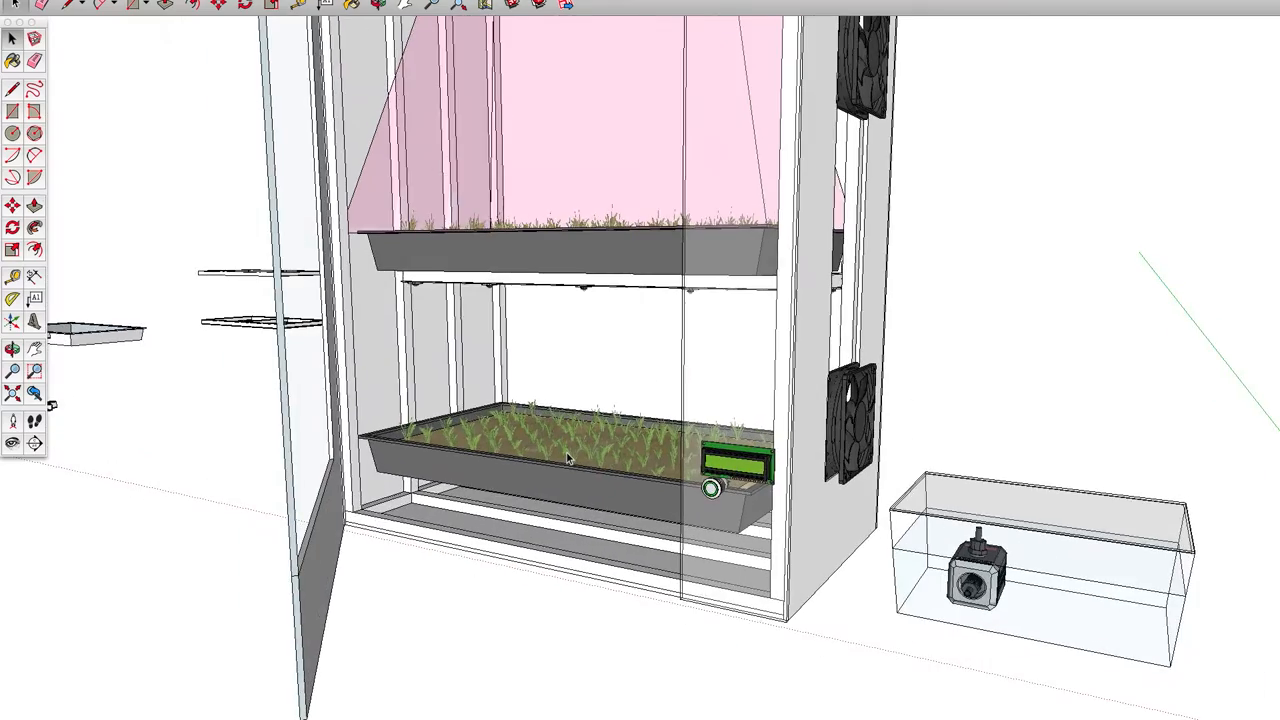
left_click(568, 456)
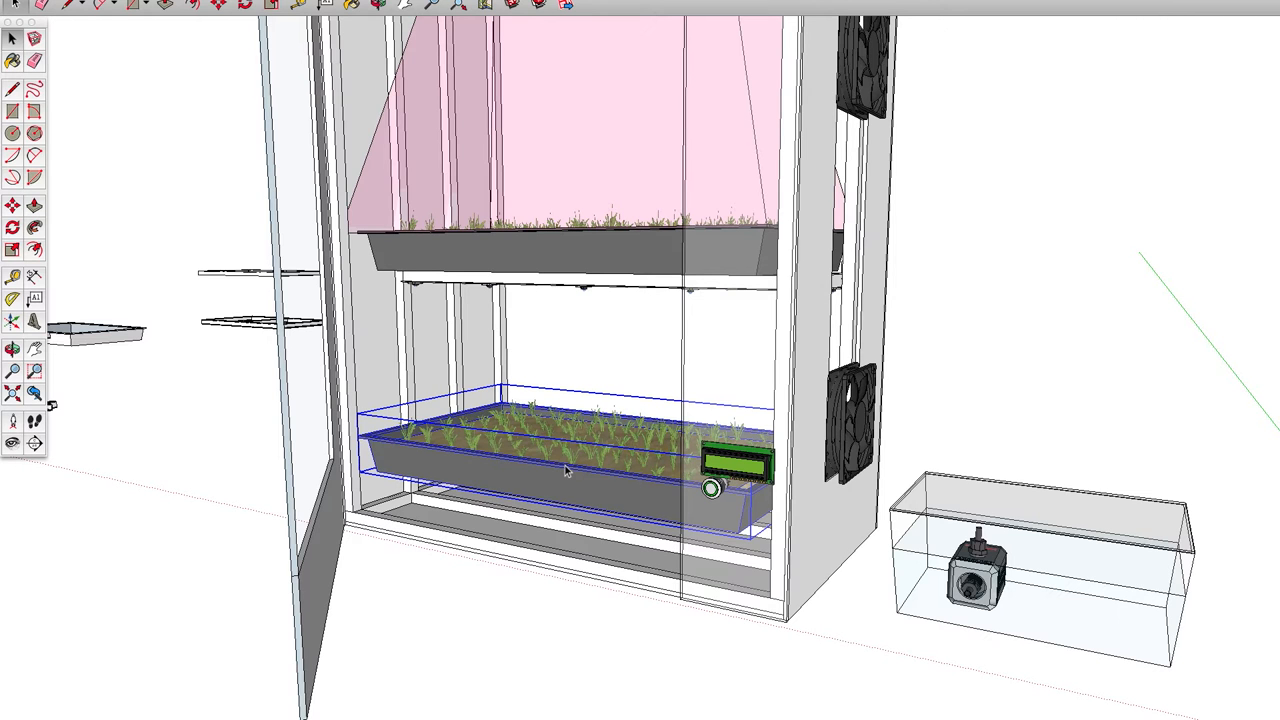
mouse_move(504, 522)
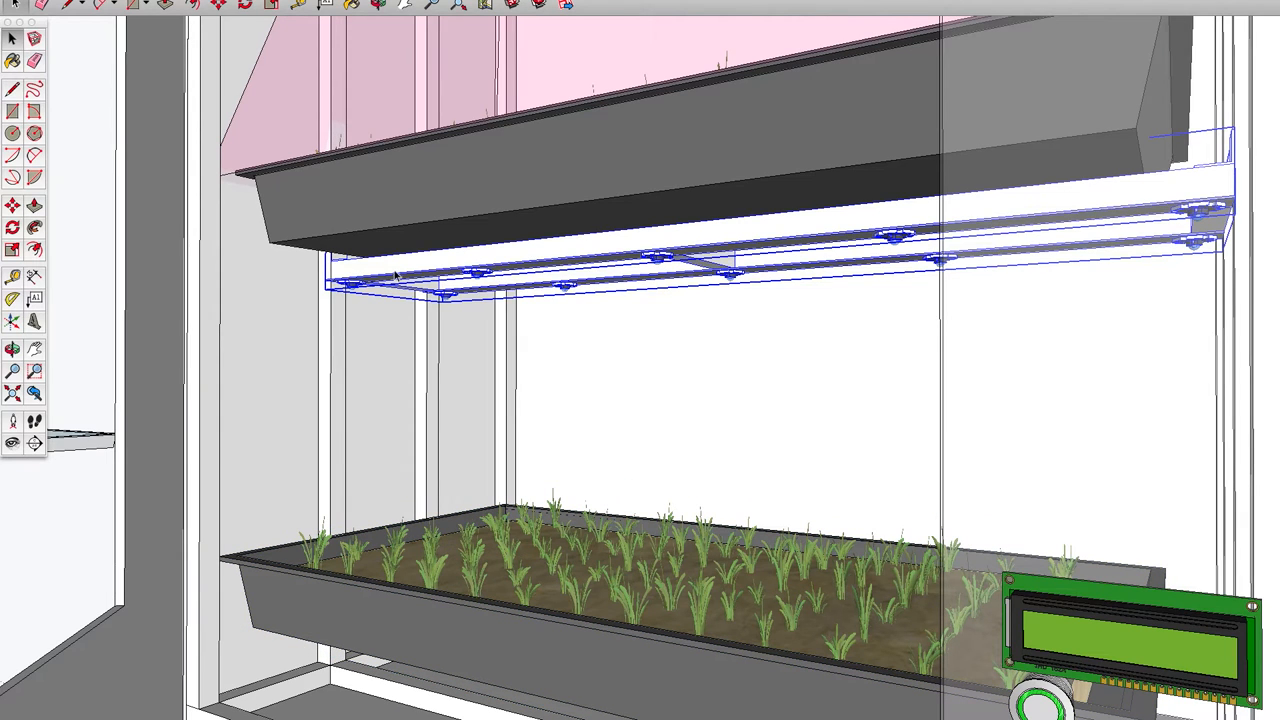
mouse_move(748, 252)
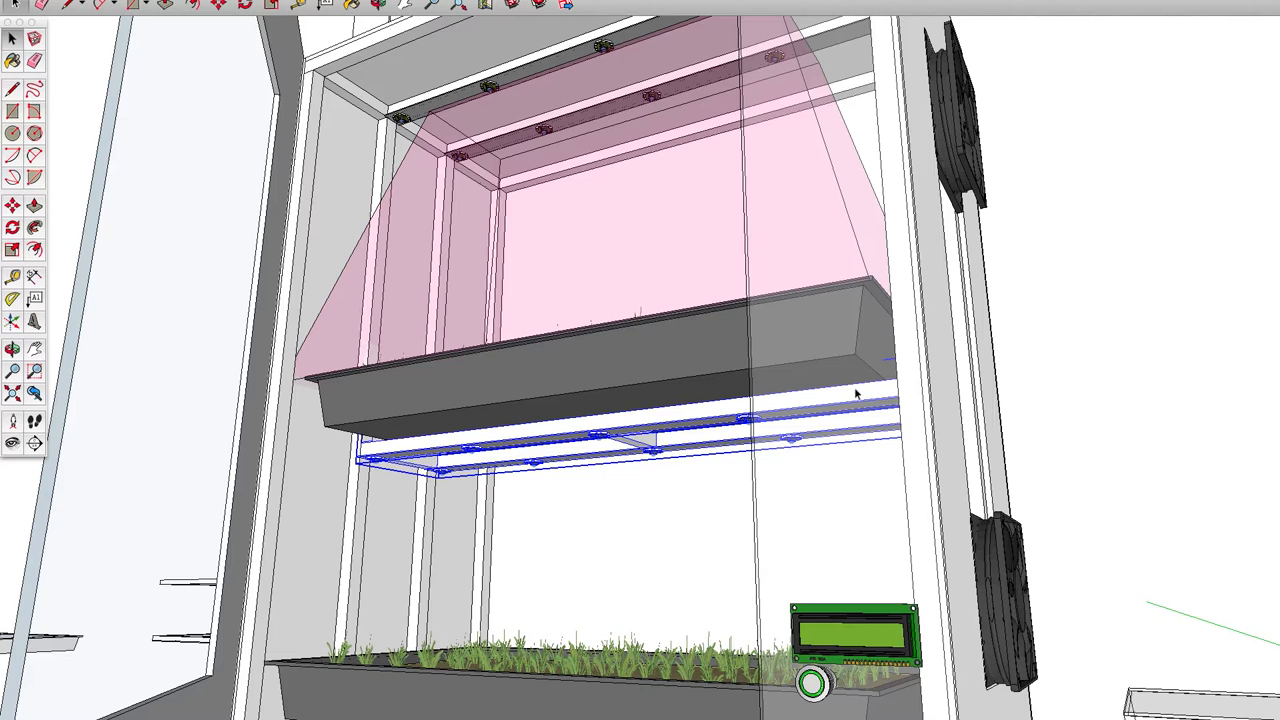
mouse_move(668, 264)
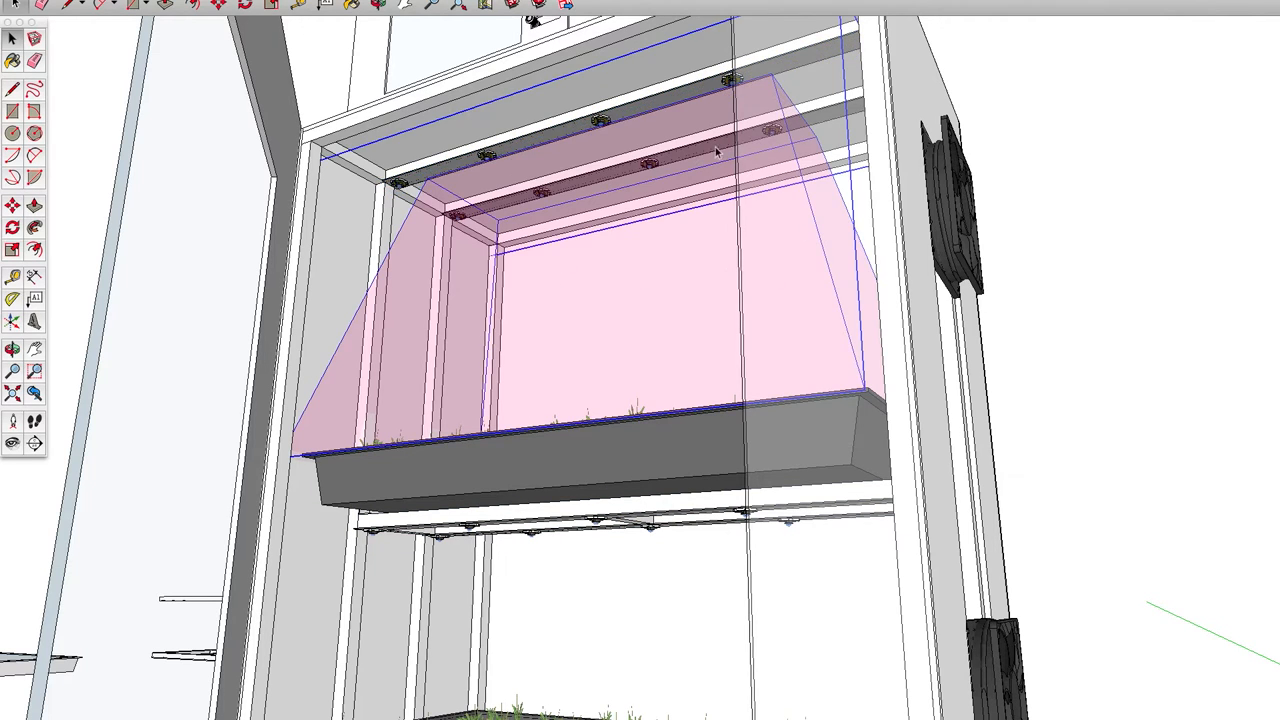
mouse_move(624, 332)
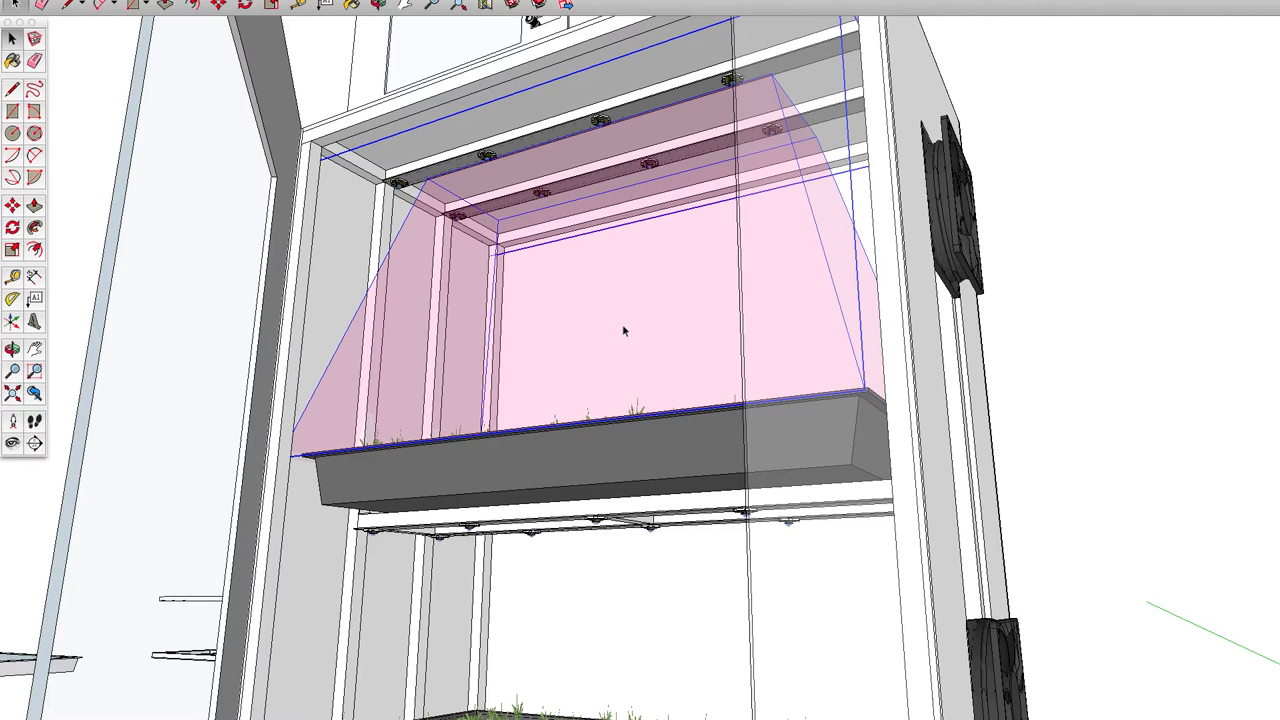
Move the upper seedling tray down until it rests just above the bottom tray
left_click_drag(624, 332, 584, 550)
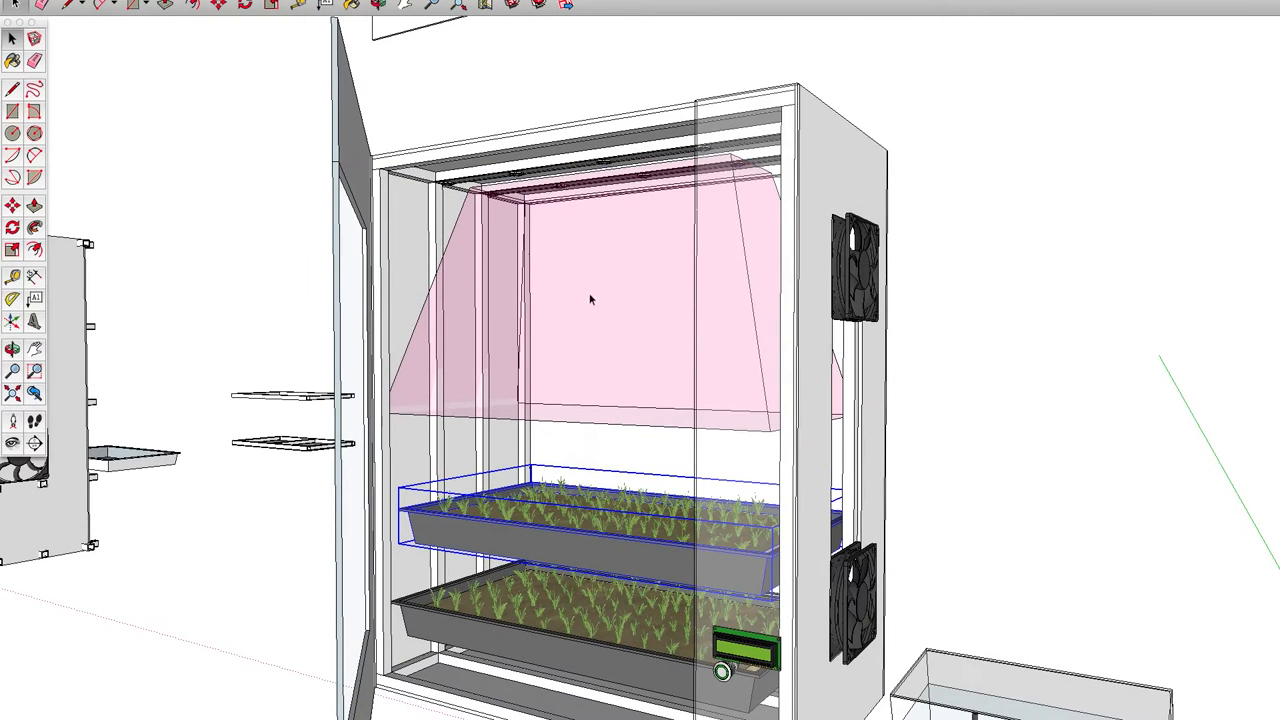
mouse_move(672, 408)
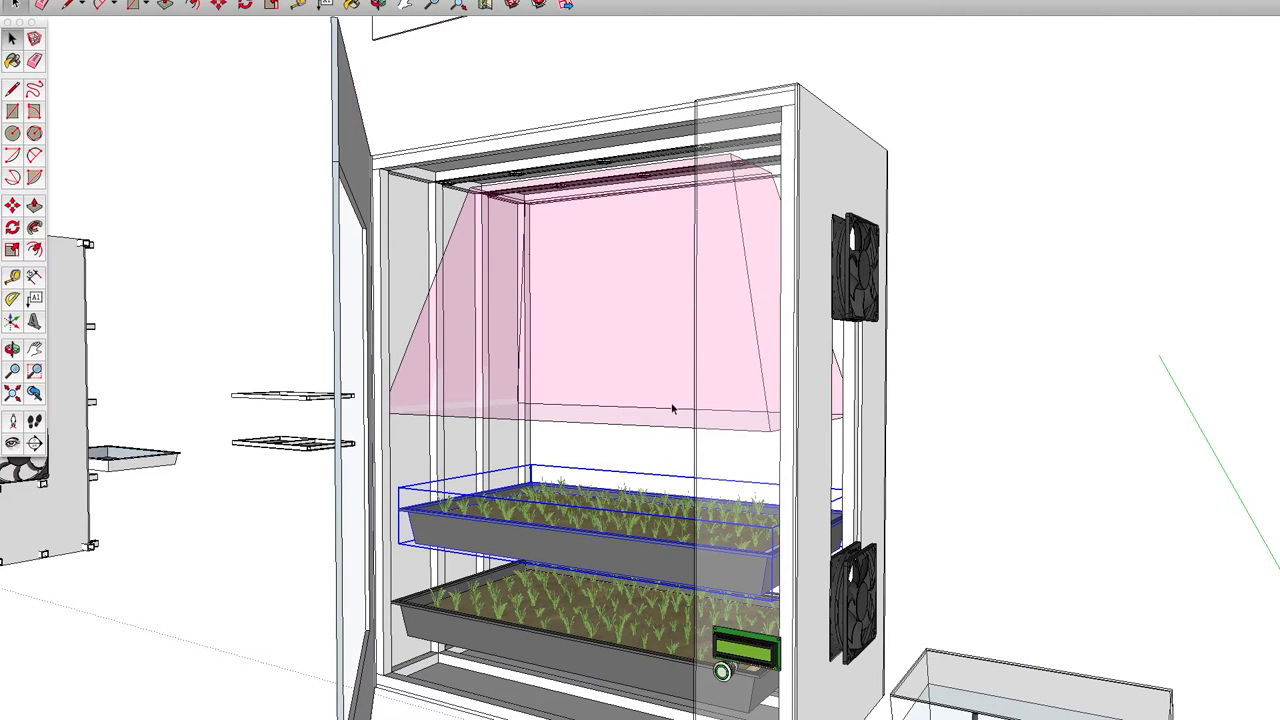
mouse_move(564, 442)
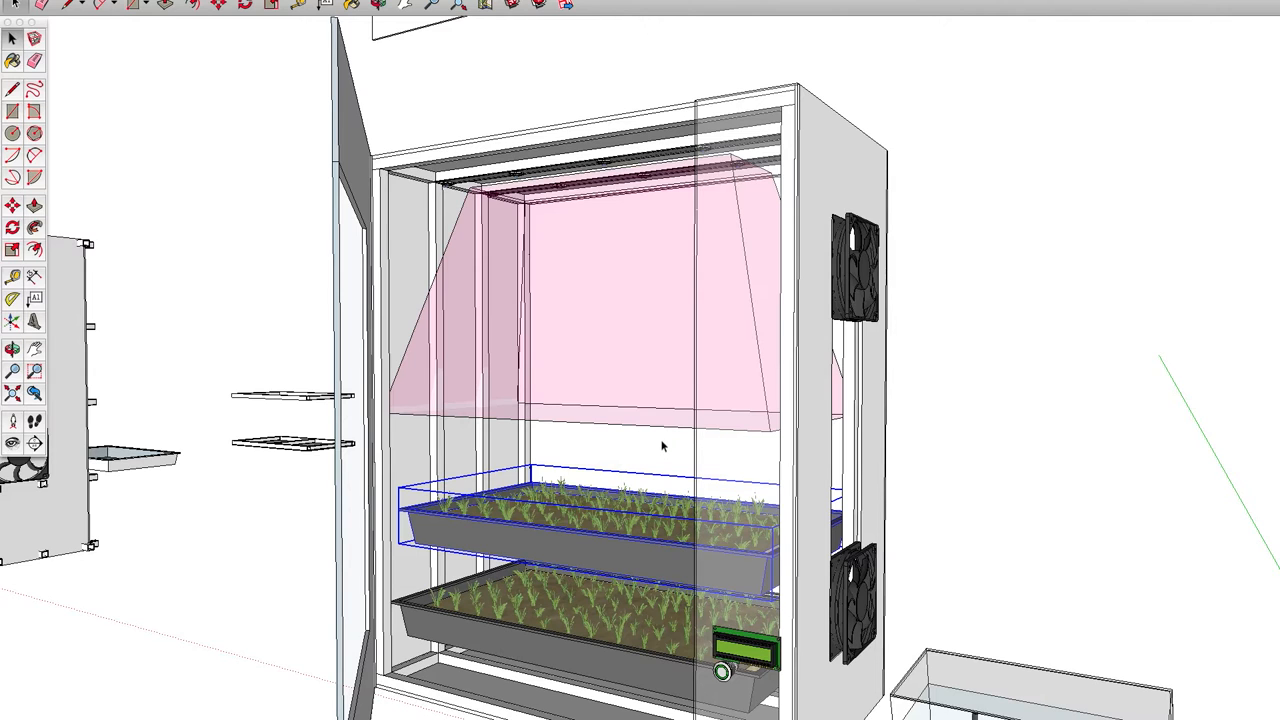
mouse_move(588, 244)
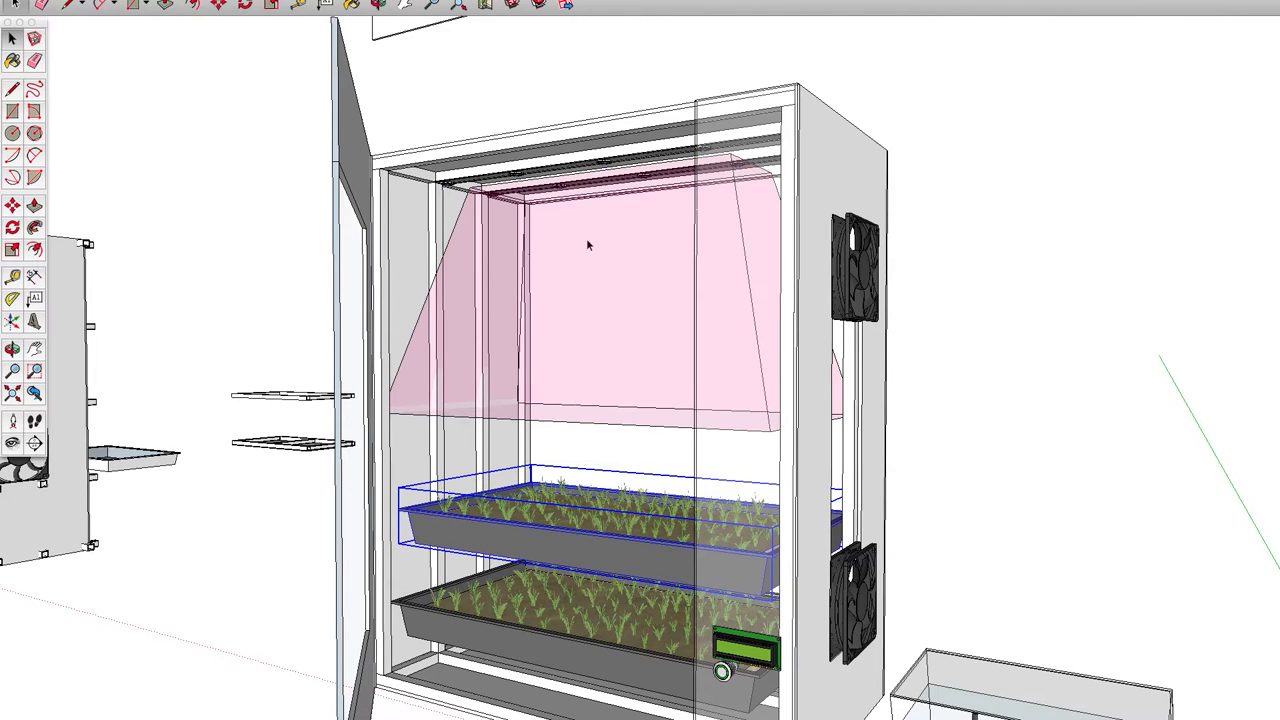
mouse_move(468, 316)
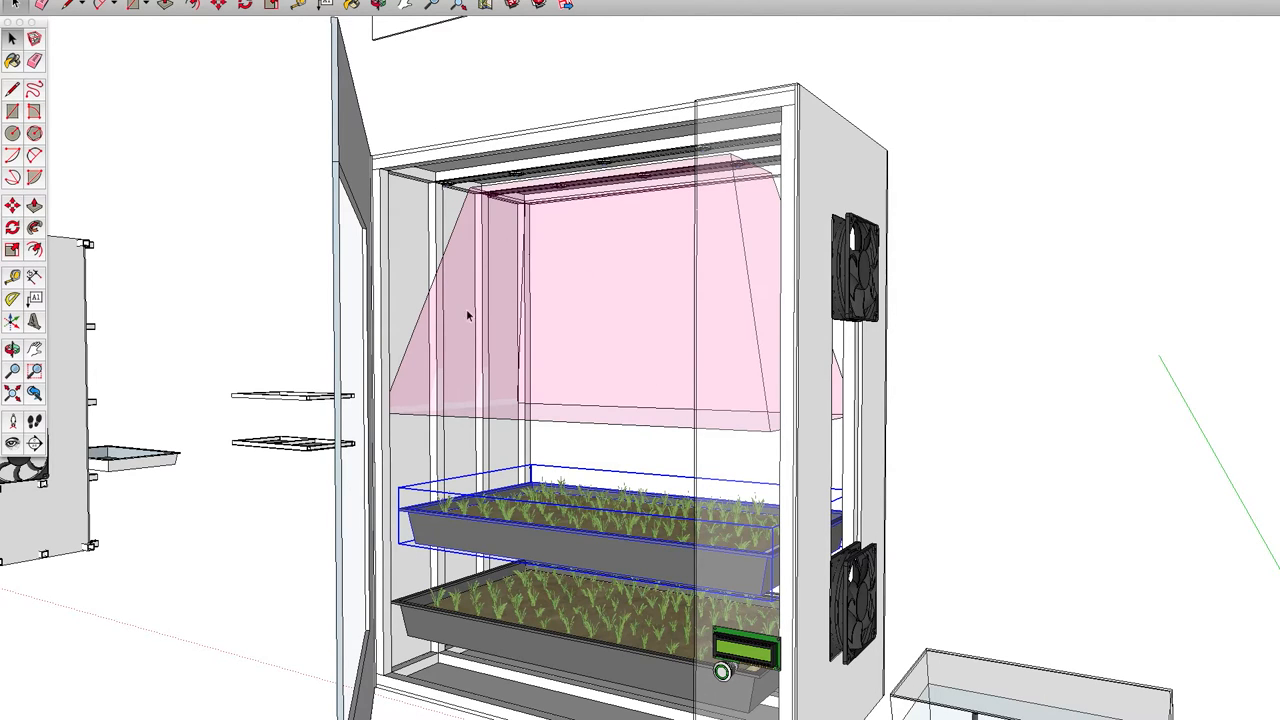
mouse_move(232, 670)
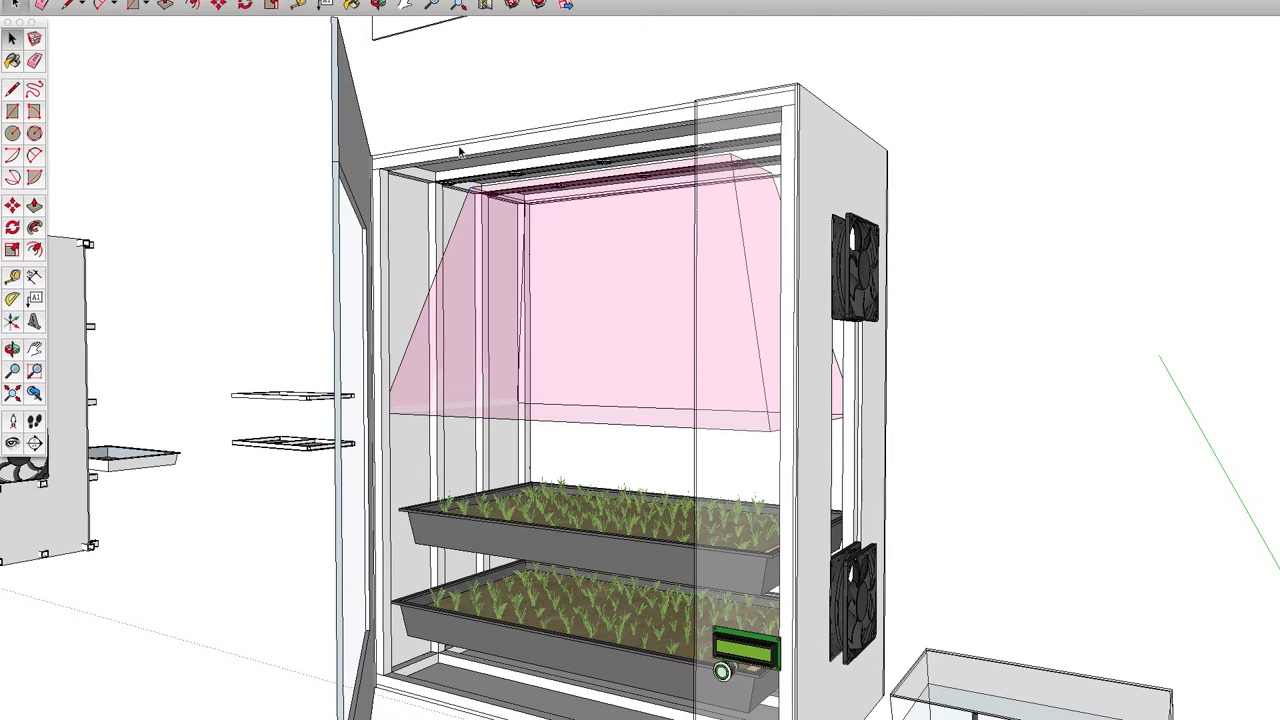
mouse_move(664, 286)
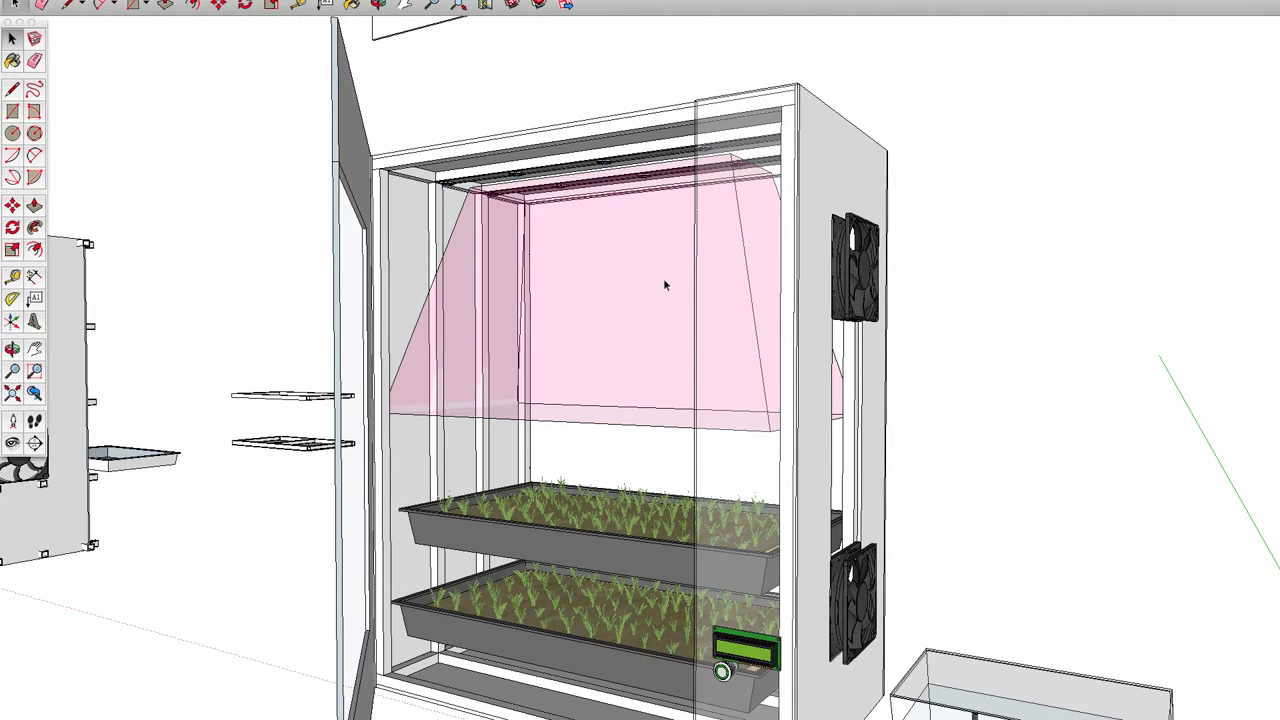
Zoom out to view the bare aluminium frame with fans and pump exposed
scroll("down", 3)
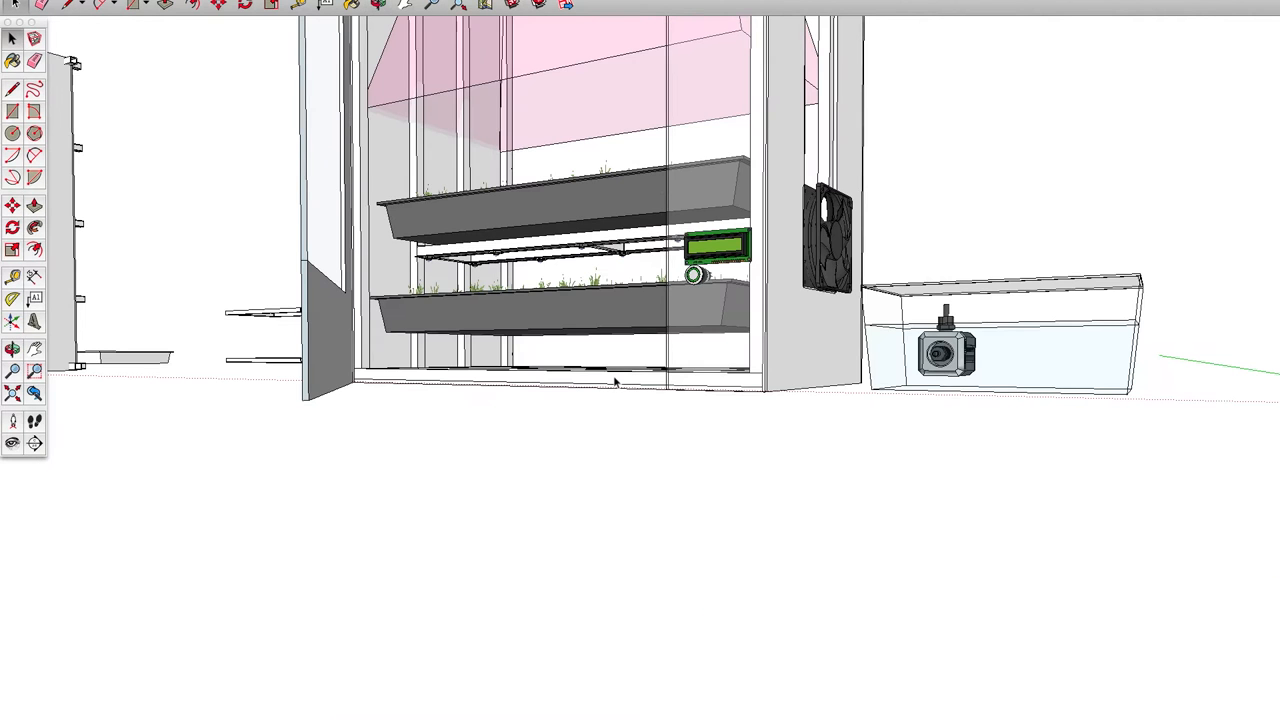
mouse_move(580, 244)
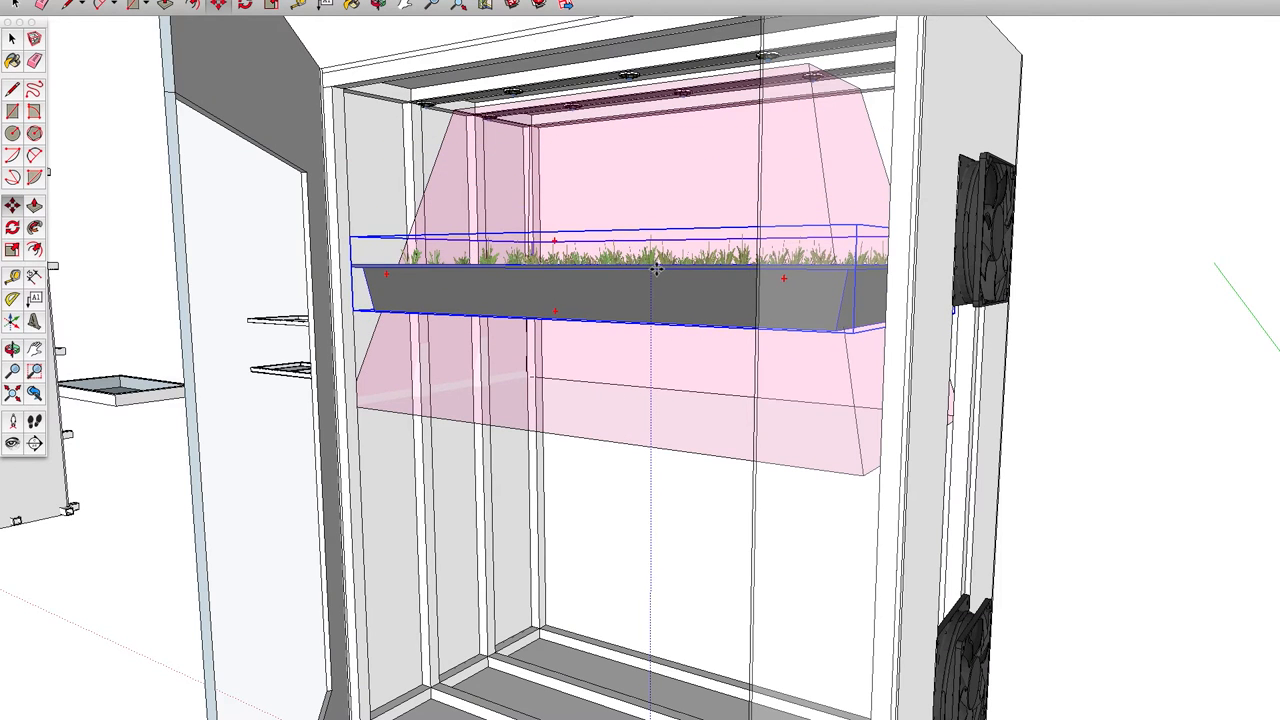
mouse_move(668, 304)
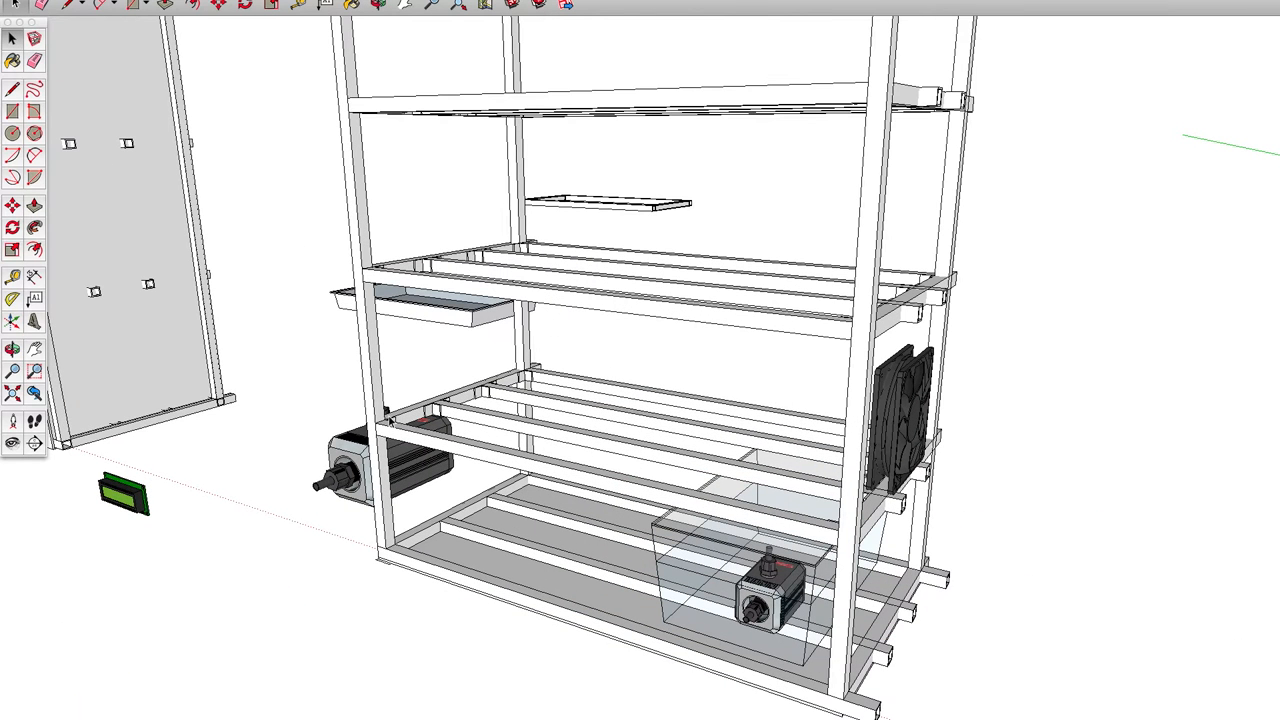
mouse_move(336, 388)
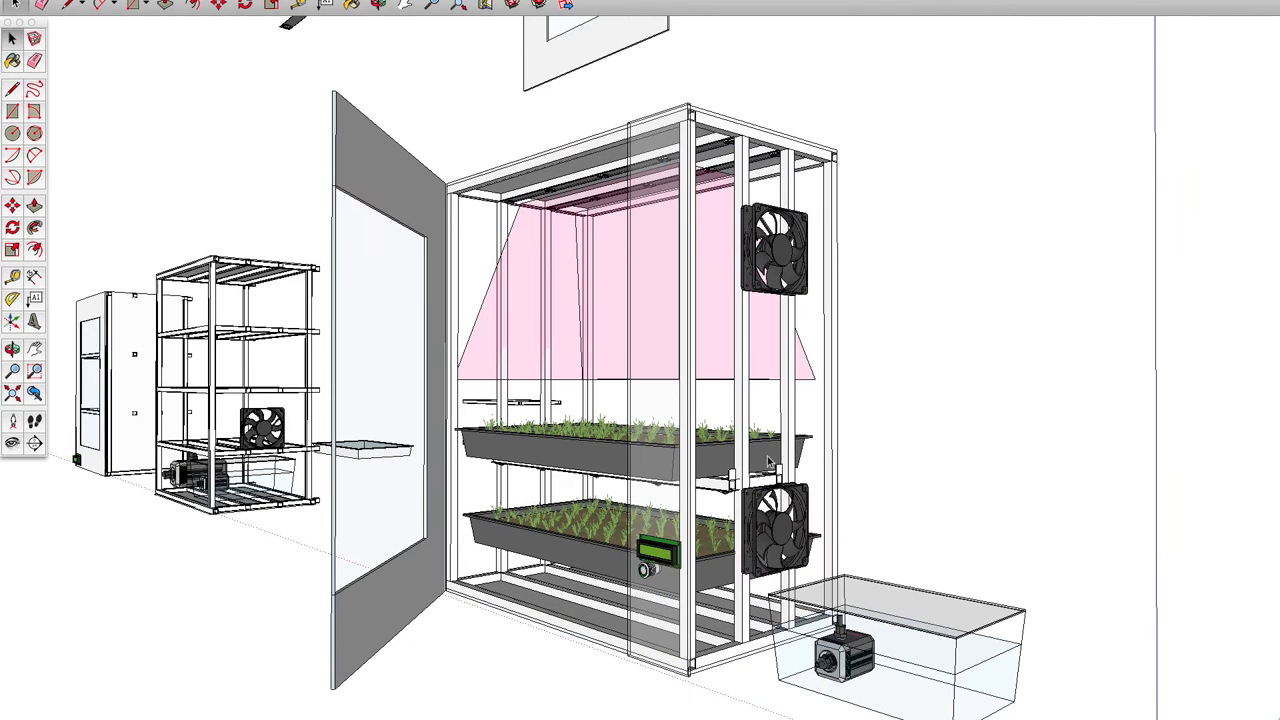
mouse_move(776, 250)
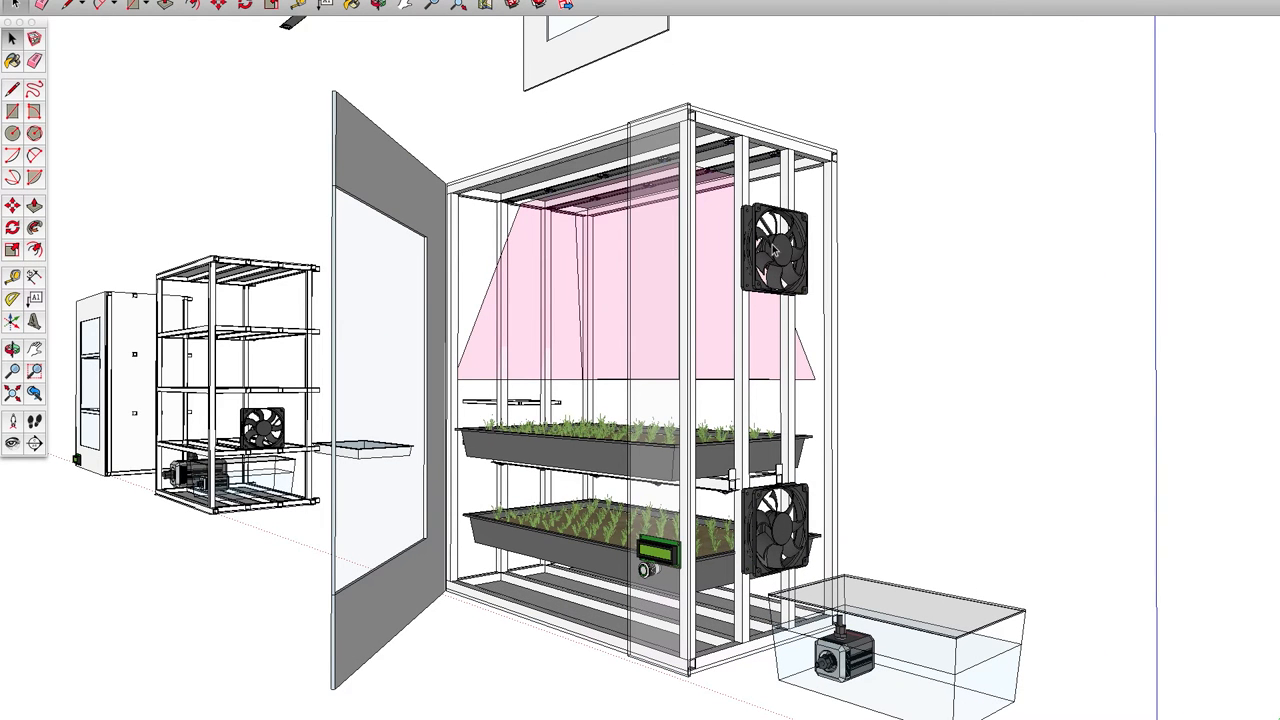
mouse_move(744, 406)
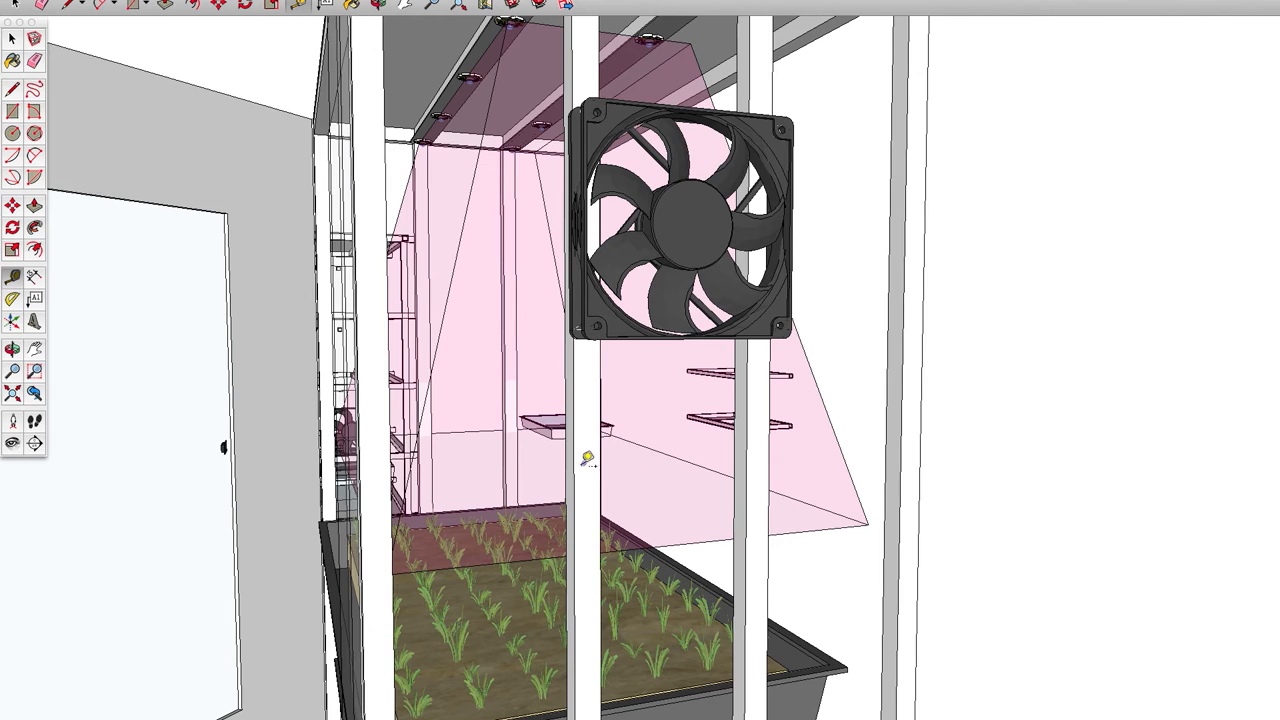
Measure a distance beside the side fan with the Tape Measure
left_click_drag(584, 464, 776, 450)
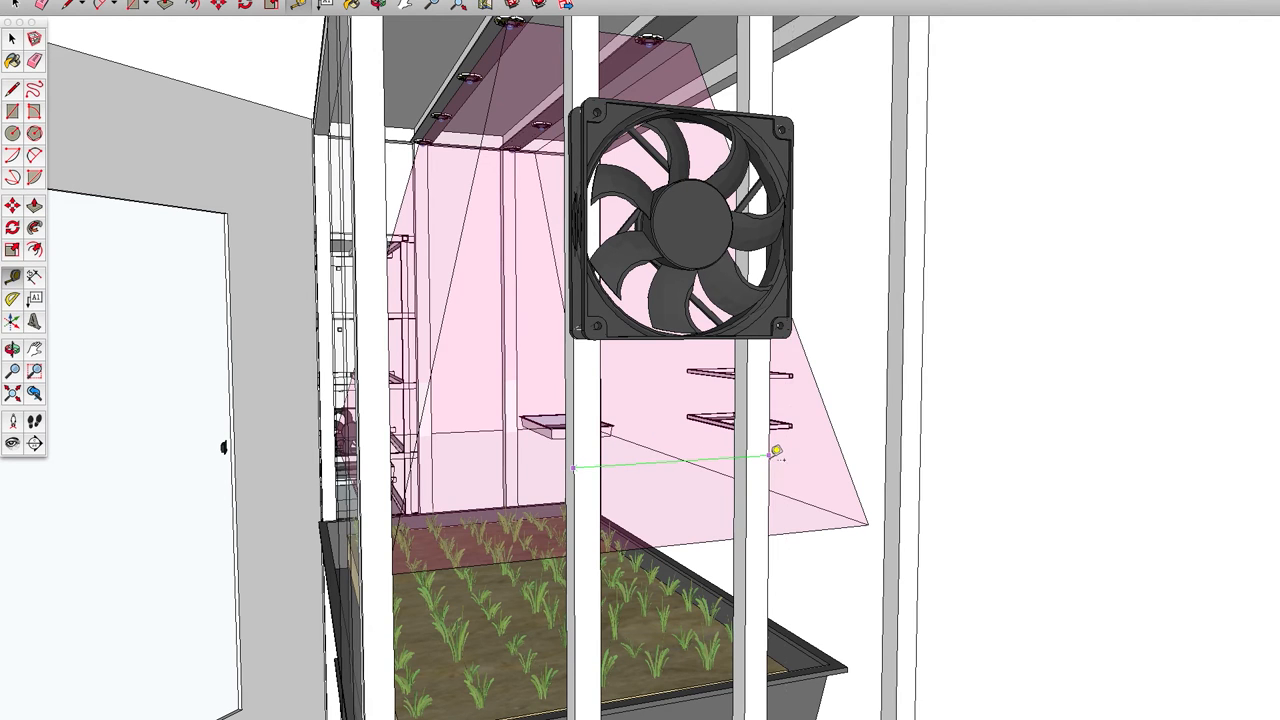
left_click(702, 246)
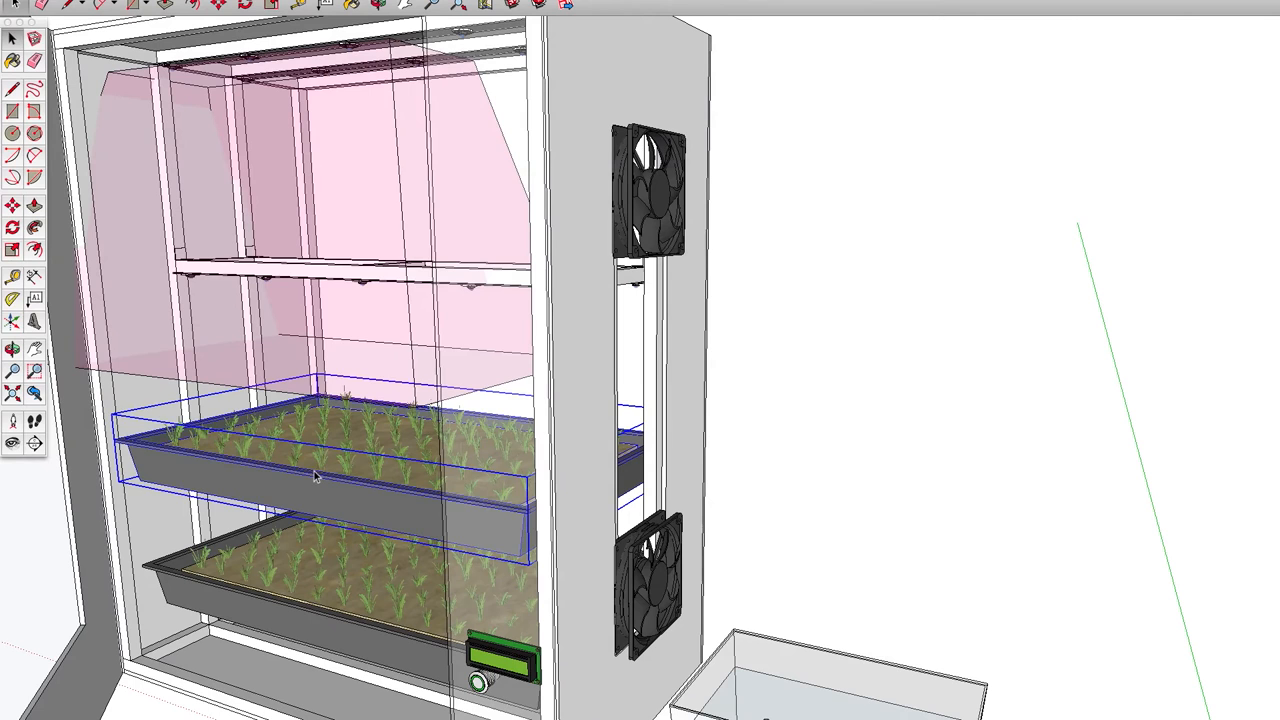
left_click_drag(320, 476, 320, 220)
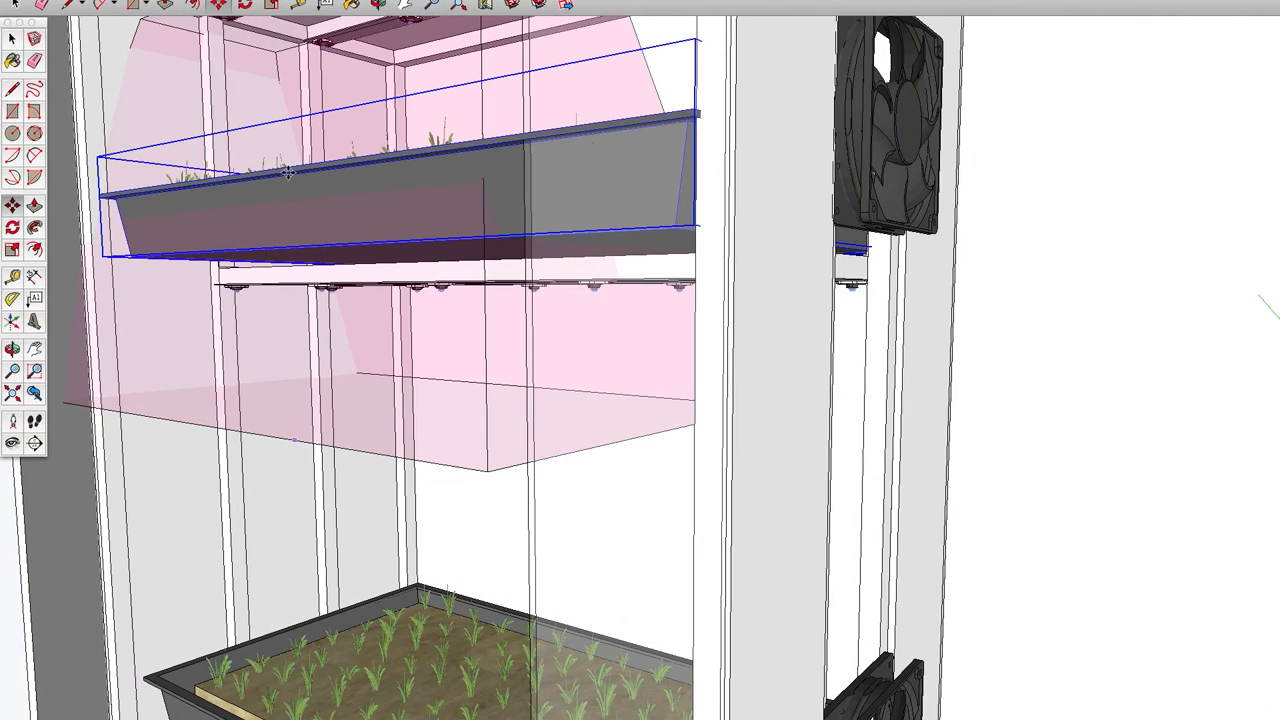
mouse_move(270, 262)
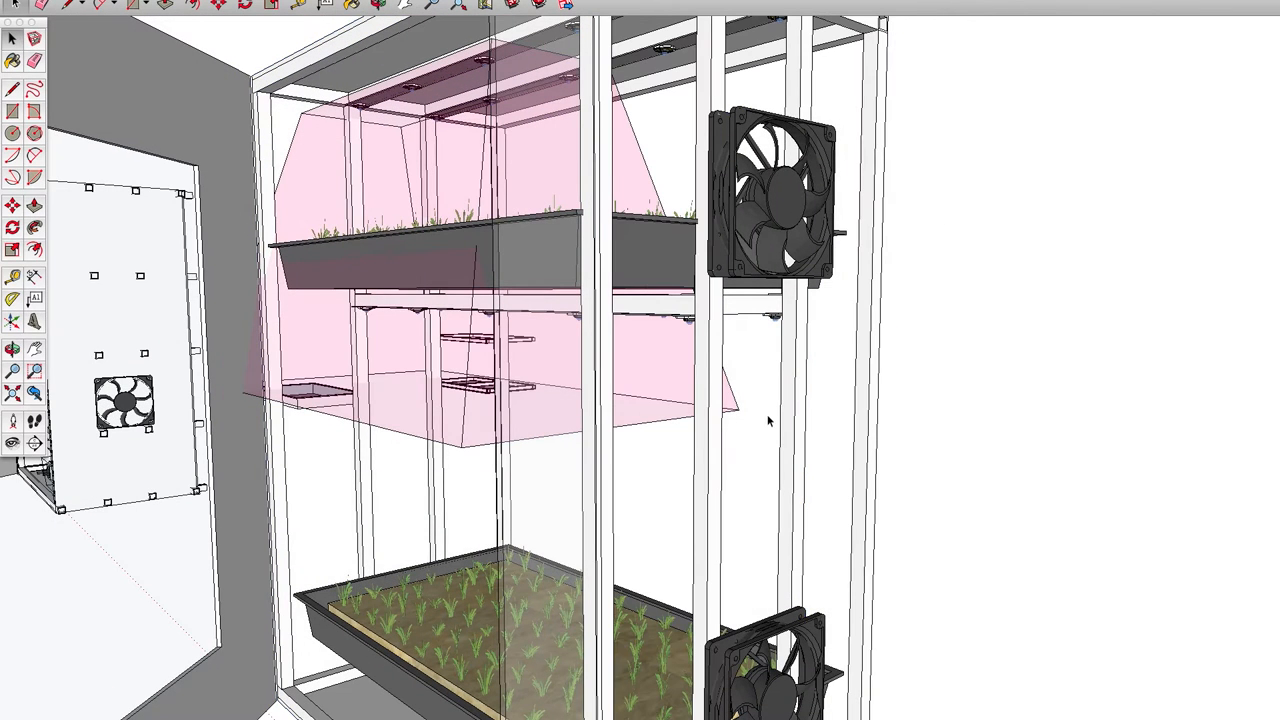
left_click(770, 200)
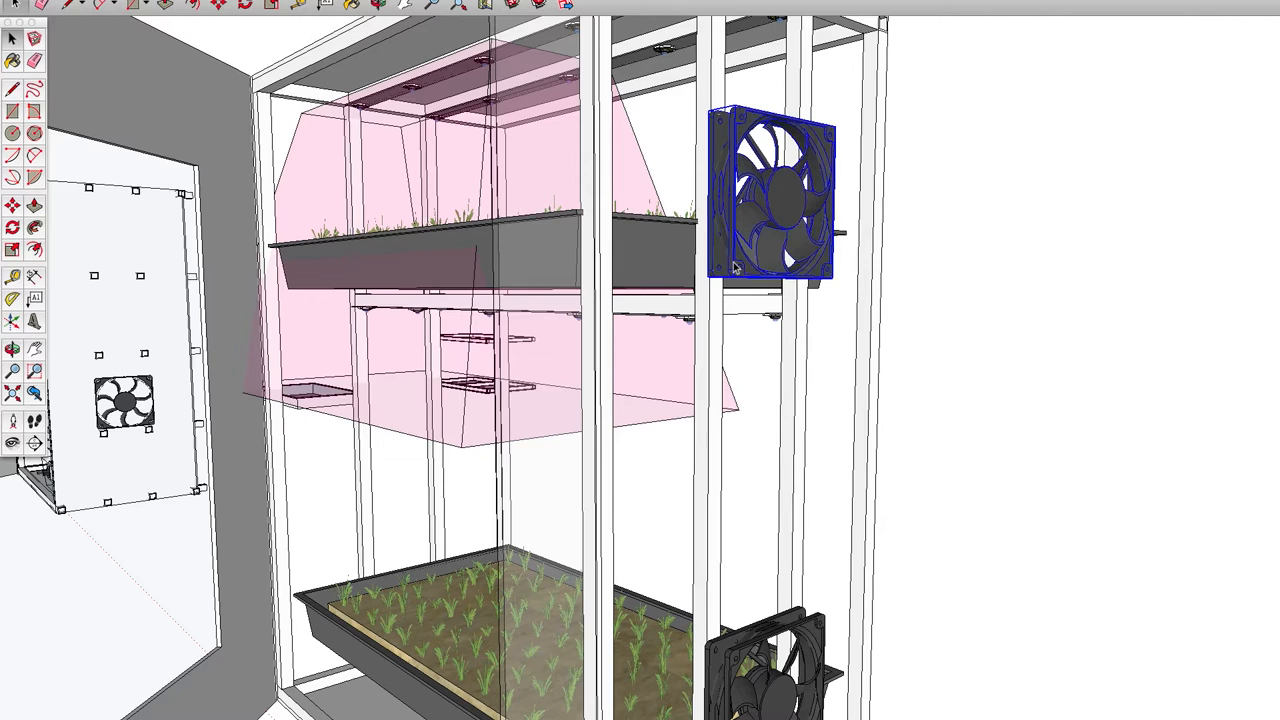
left_click_drag(770, 198, 776, 420)
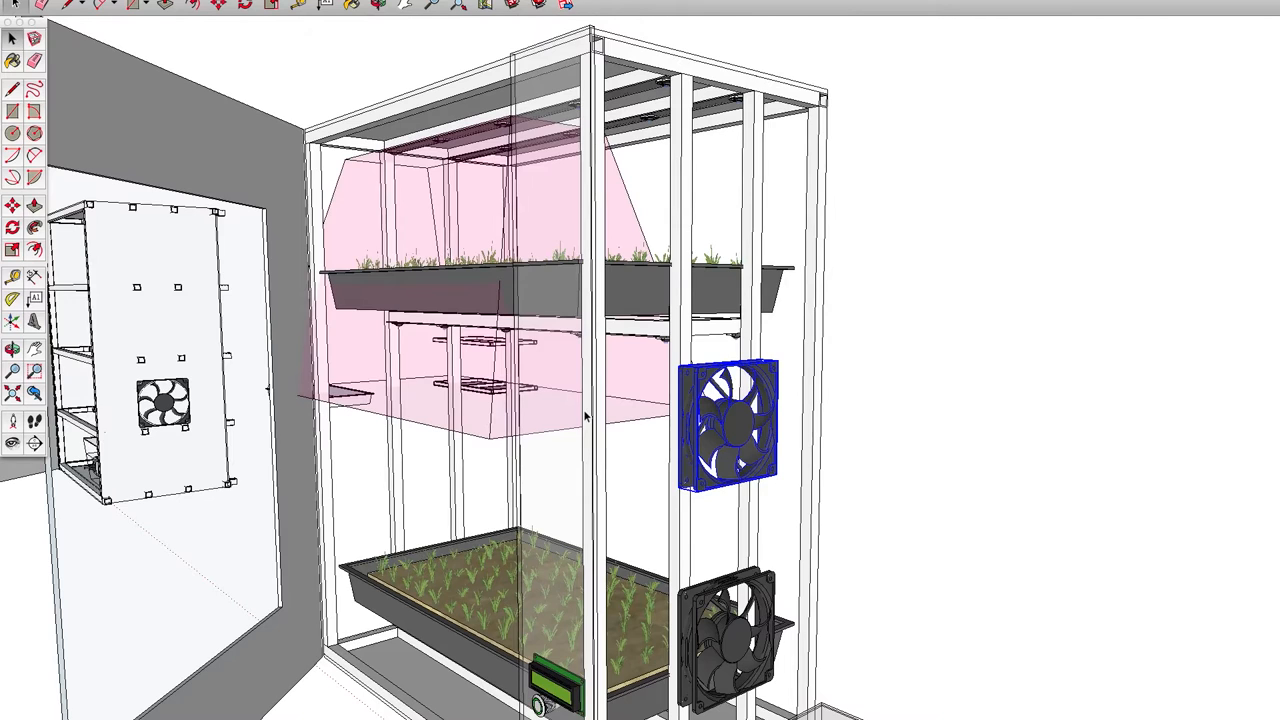
mouse_move(644, 344)
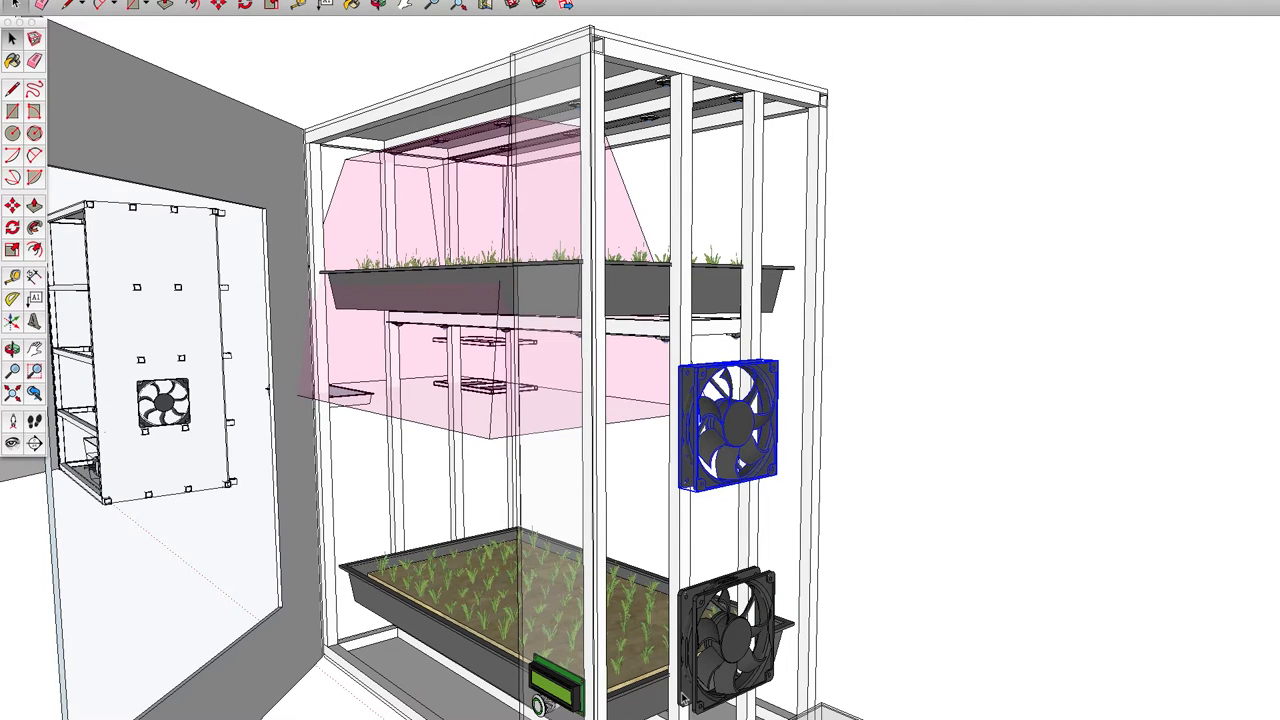
left_click(640, 270)
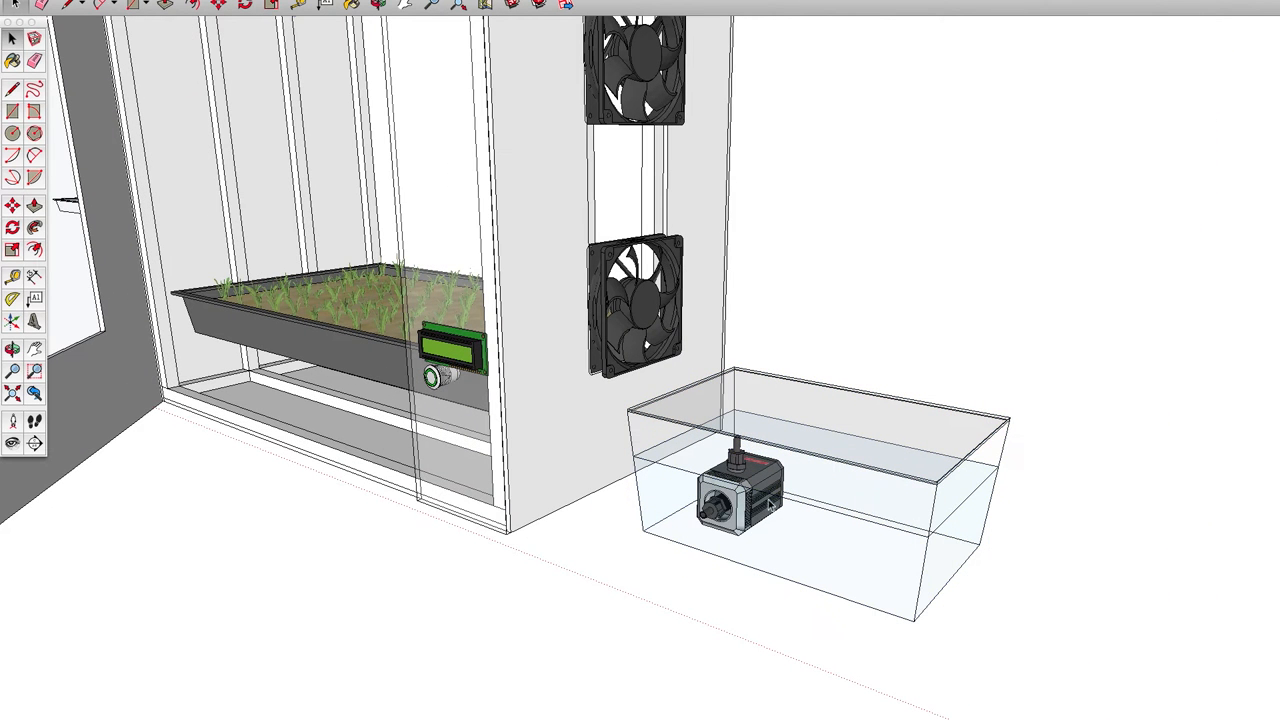
left_click(770, 504)
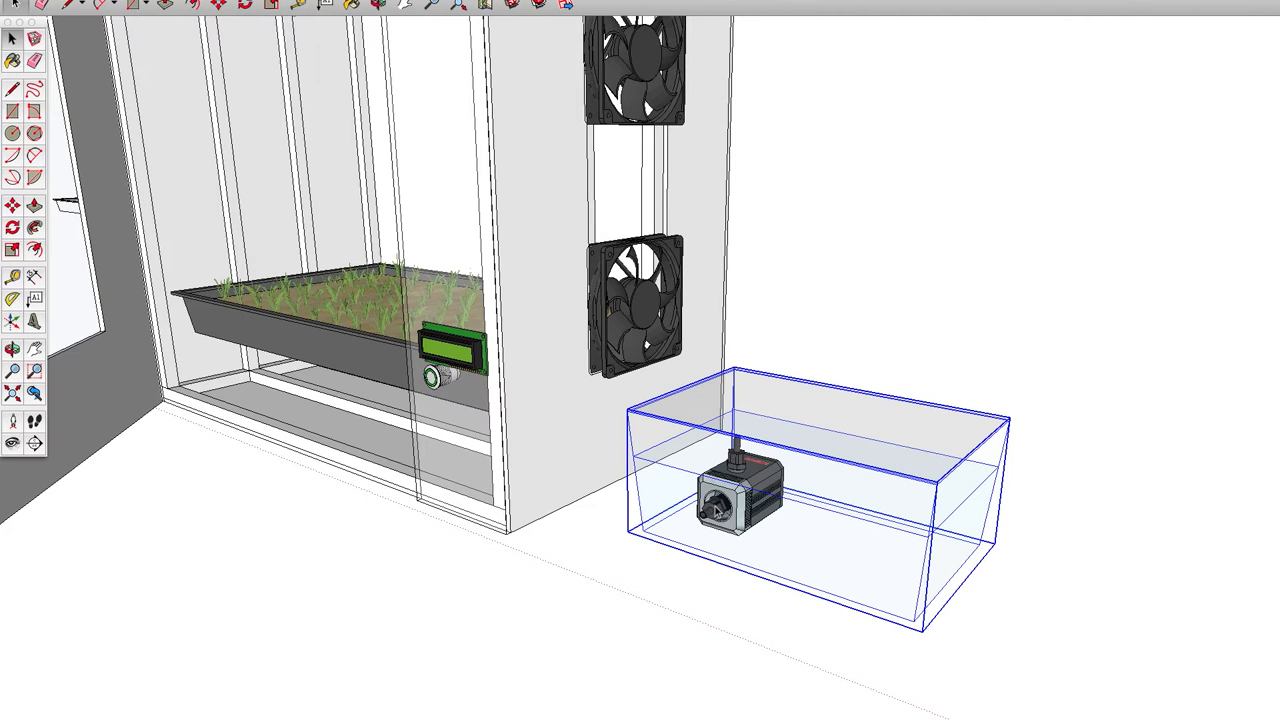
mouse_move(740, 530)
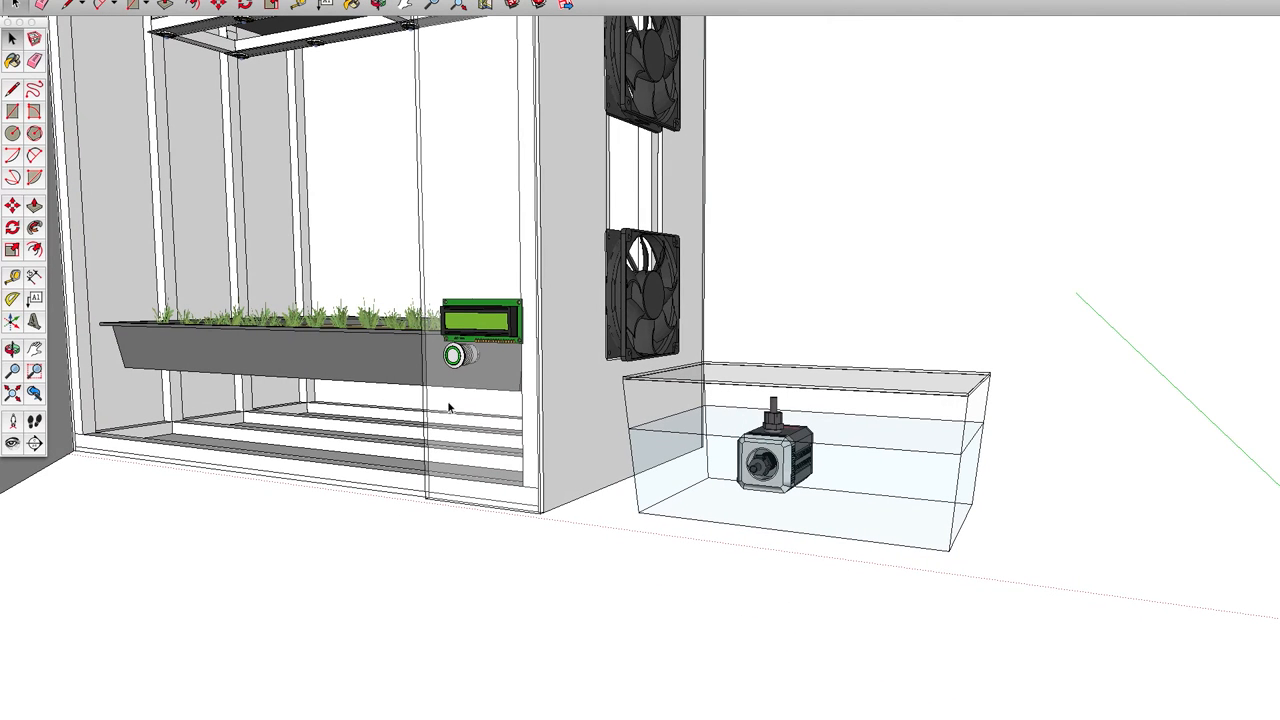
mouse_move(356, 374)
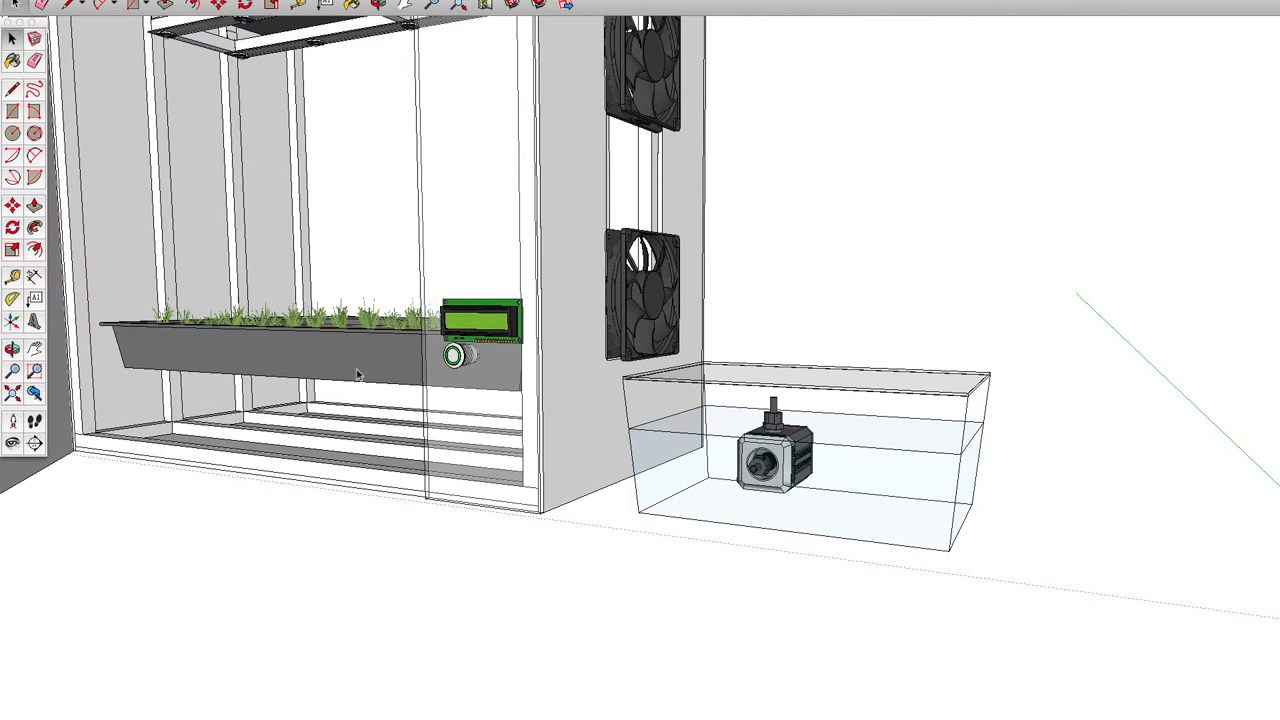
left_click(384, 408)
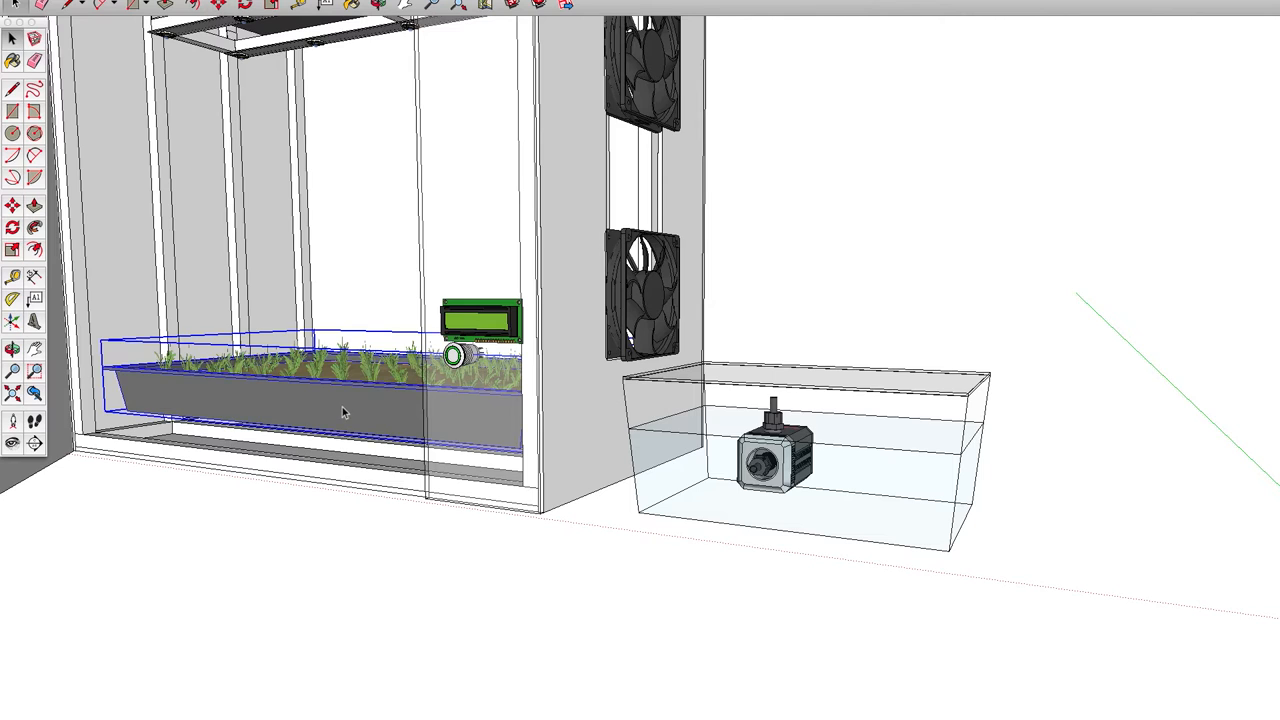
mouse_move(644, 488)
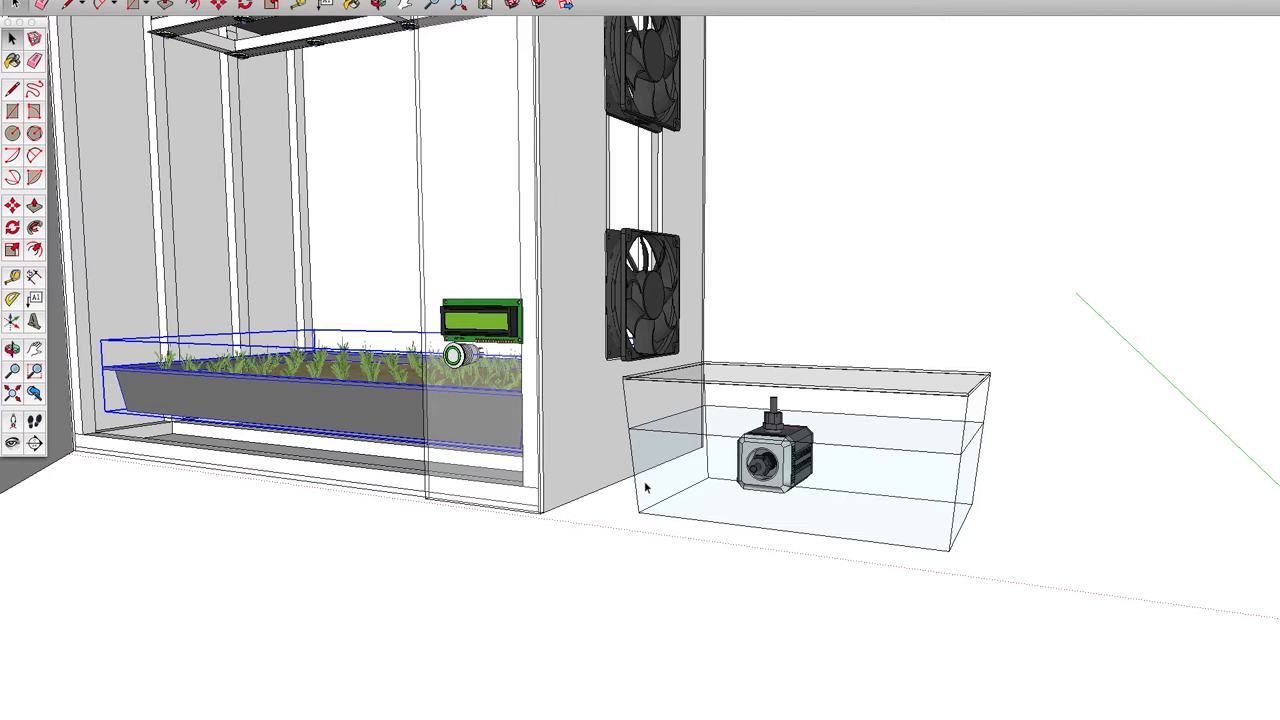
mouse_move(556, 428)
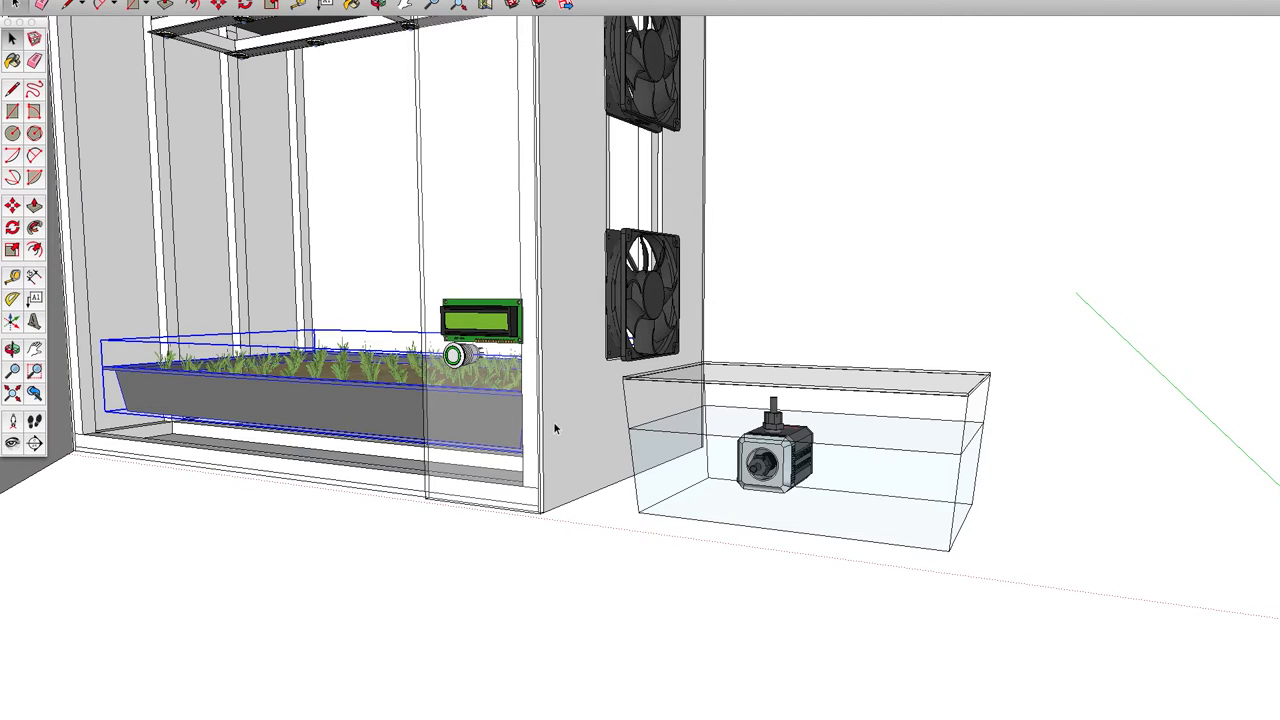
mouse_move(672, 492)
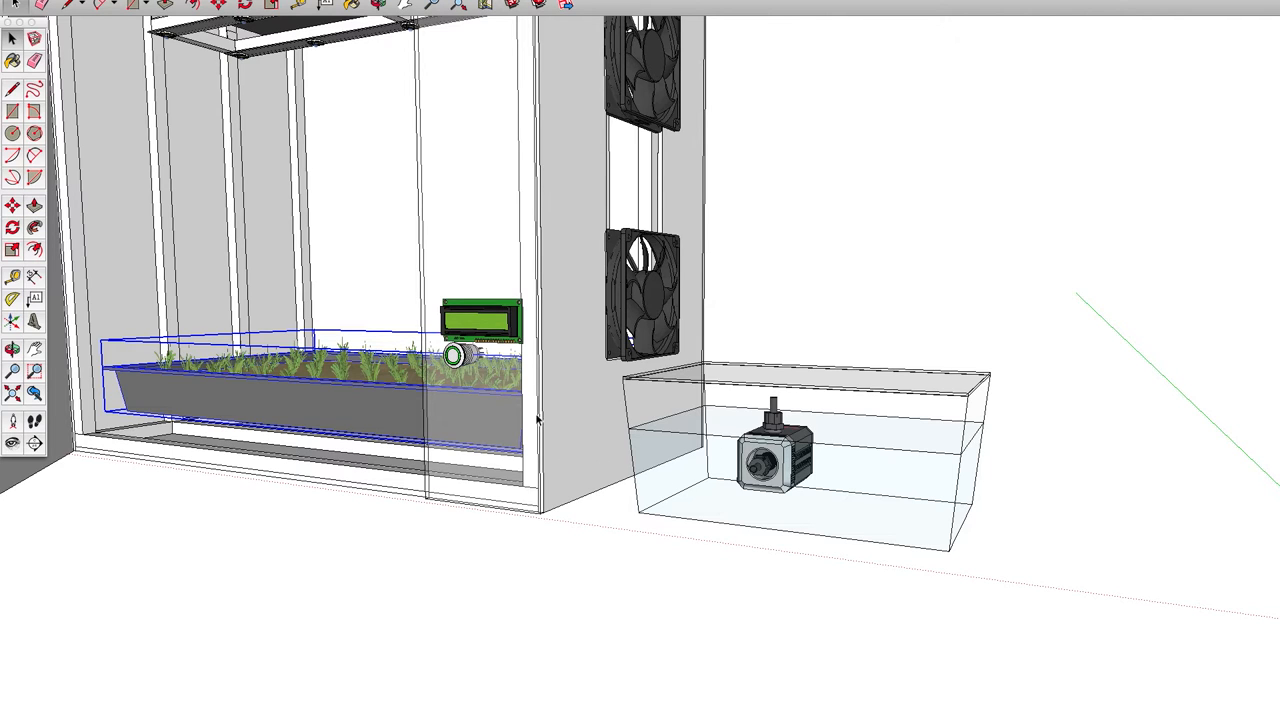
mouse_move(766, 484)
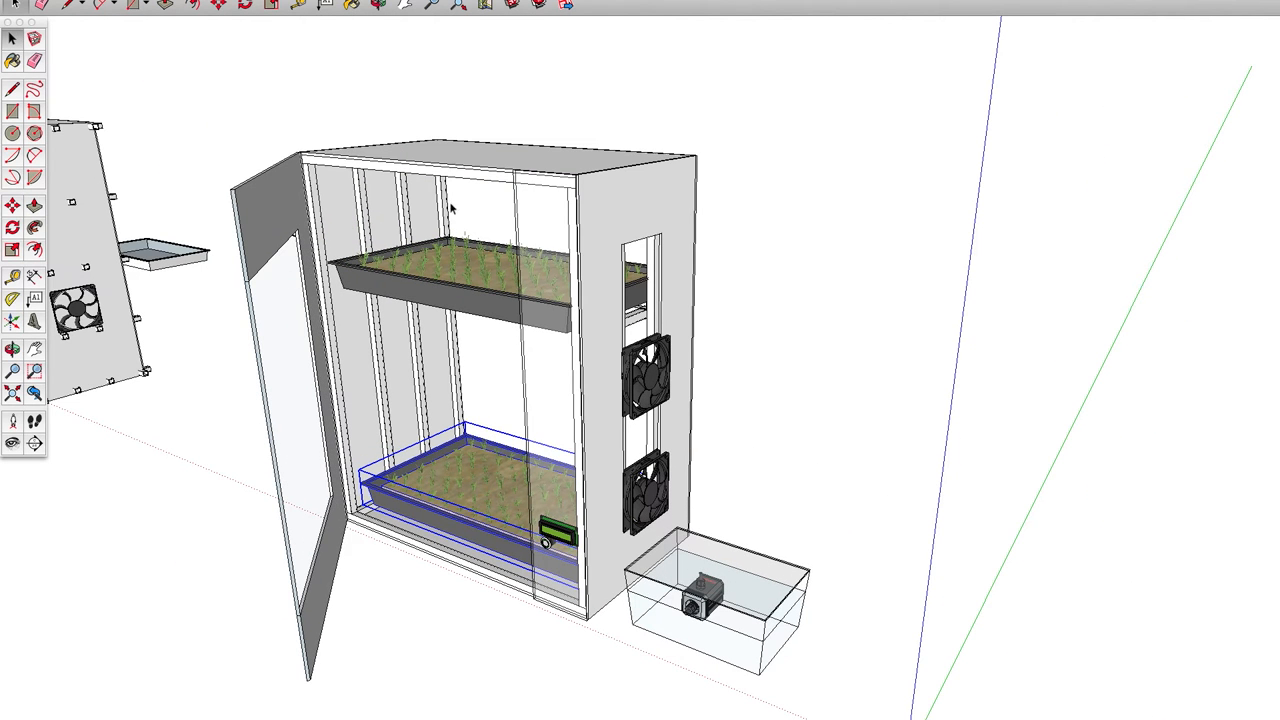
mouse_move(548, 518)
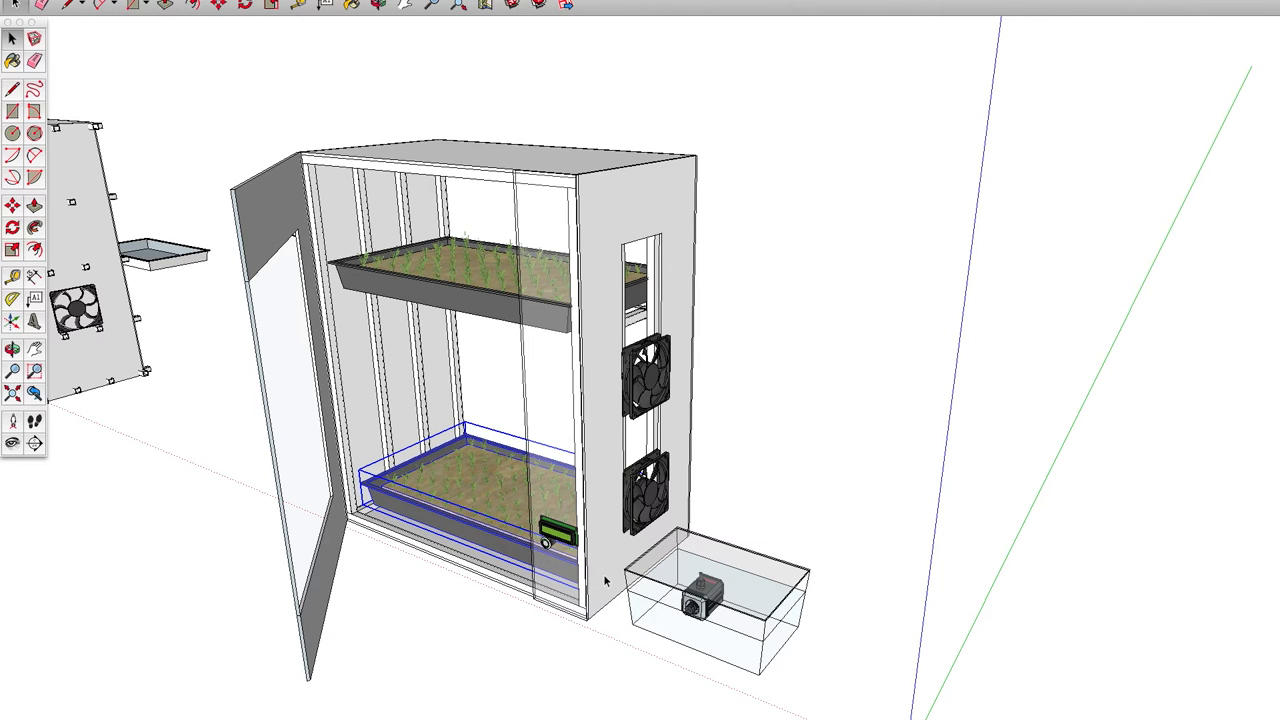
mouse_move(710, 596)
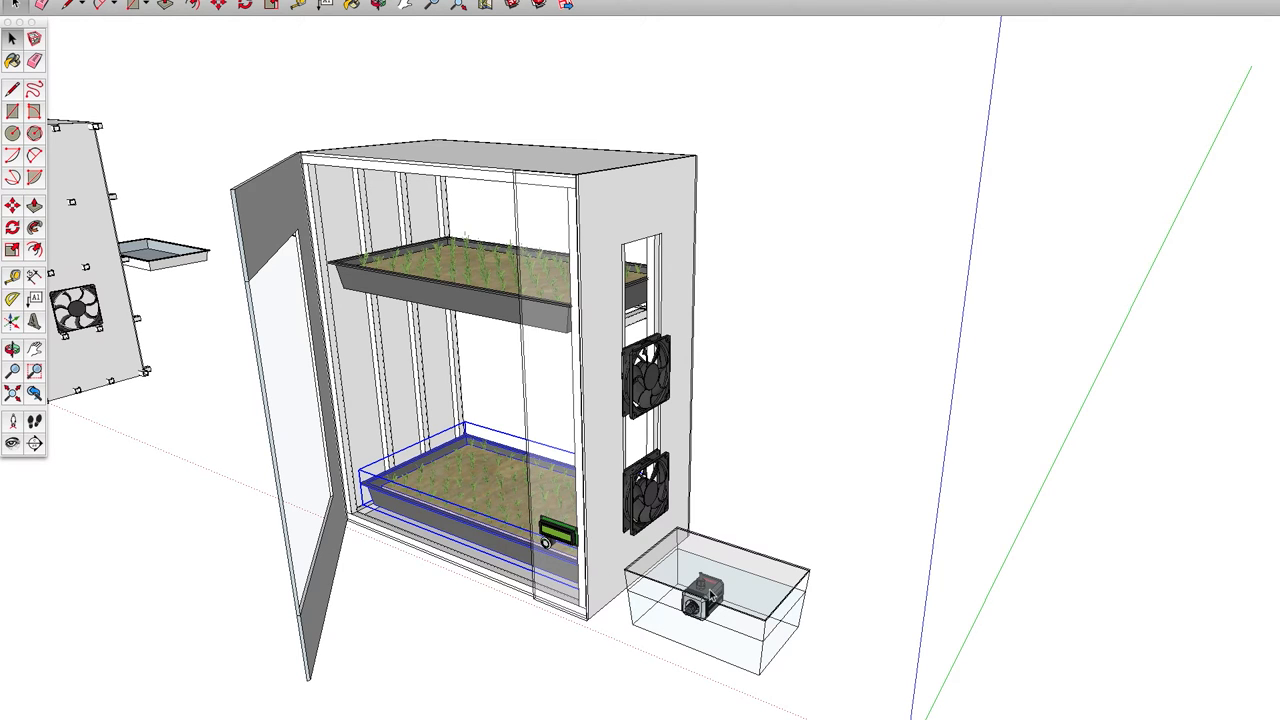
mouse_move(444, 400)
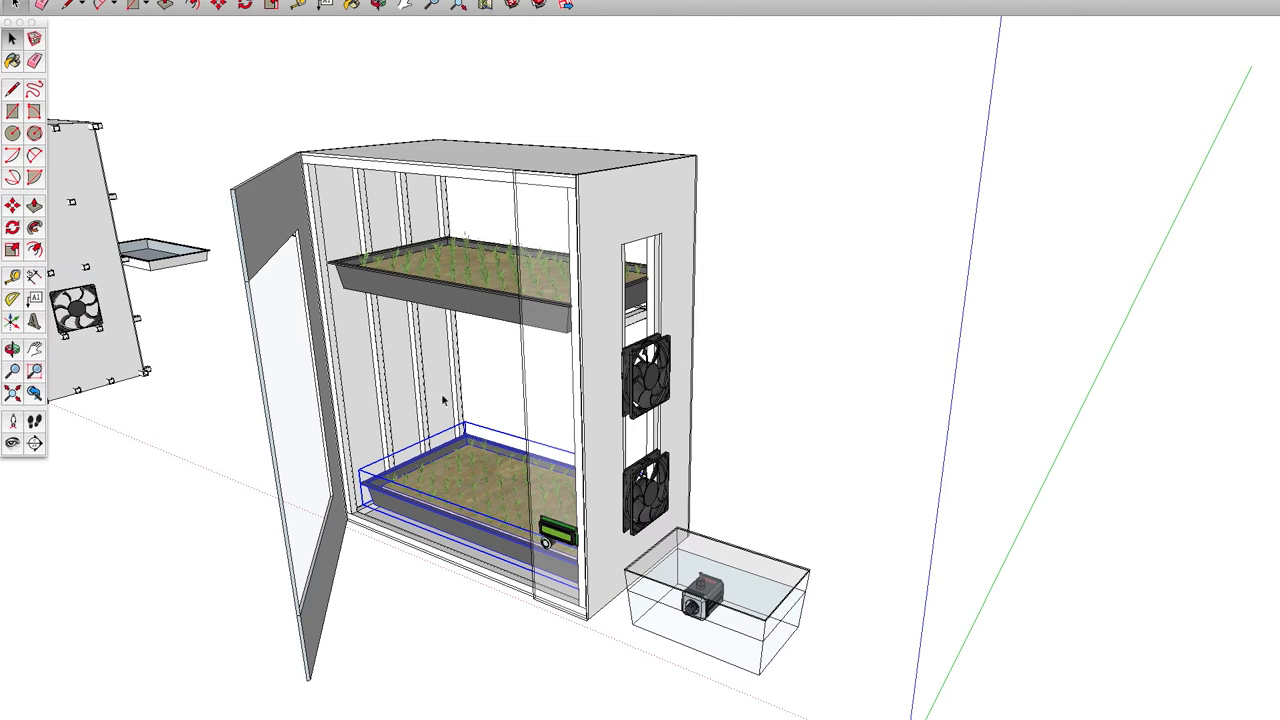
mouse_move(568, 290)
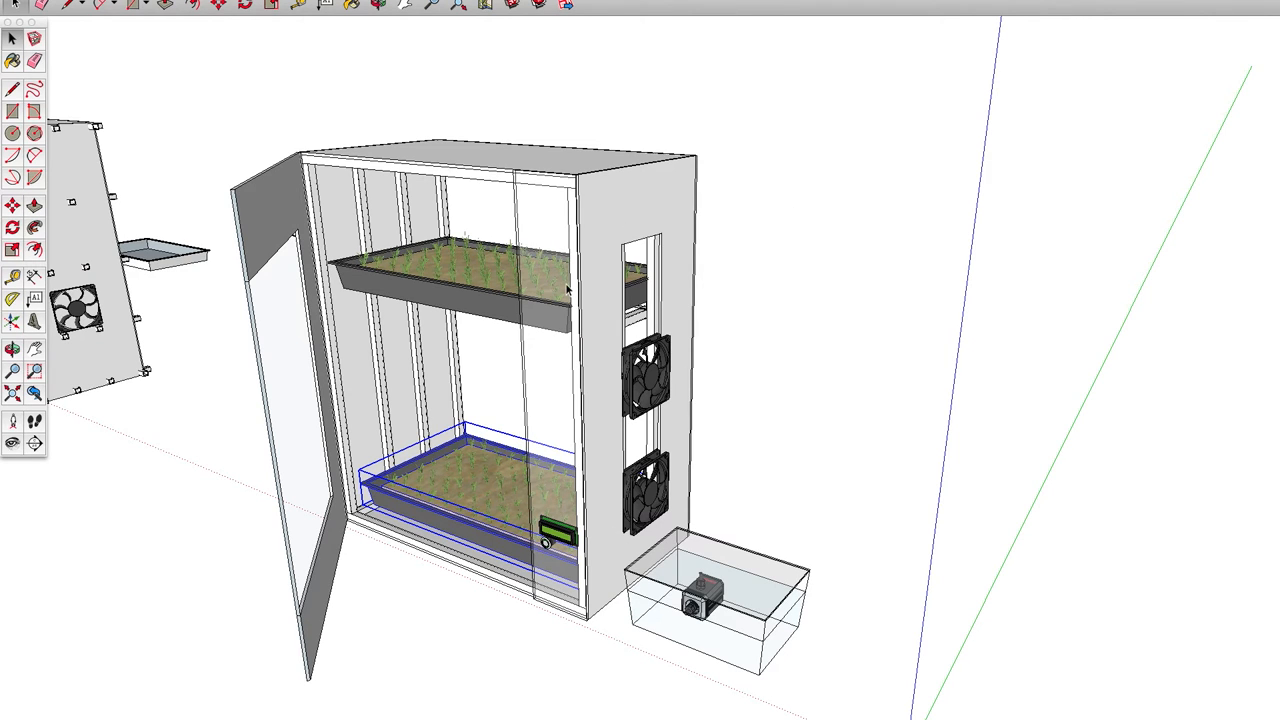
mouse_move(620, 618)
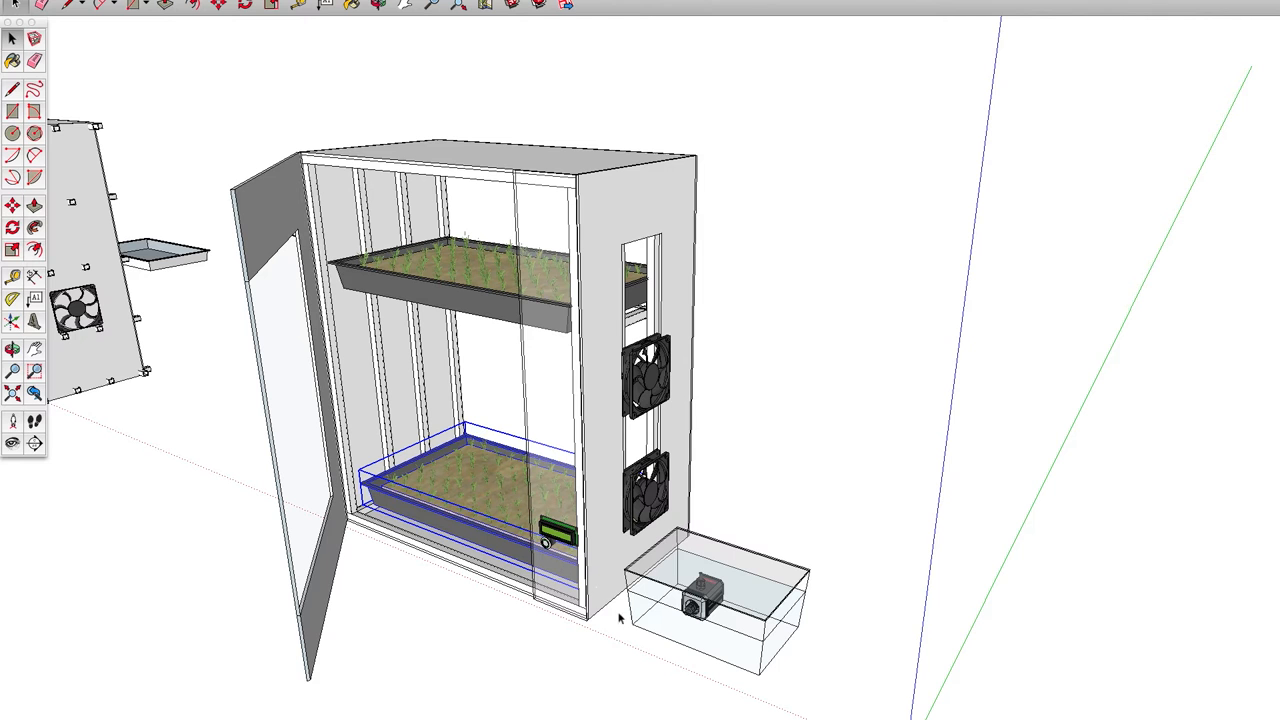
mouse_move(788, 664)
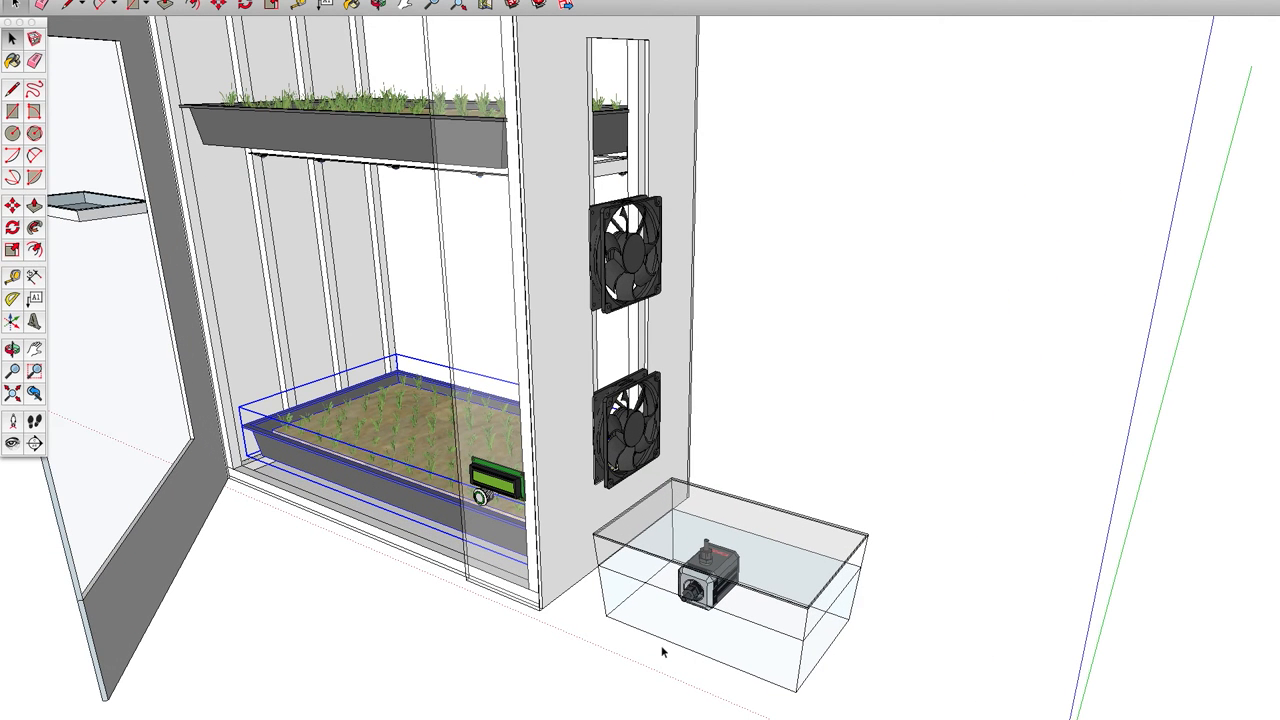
mouse_move(748, 646)
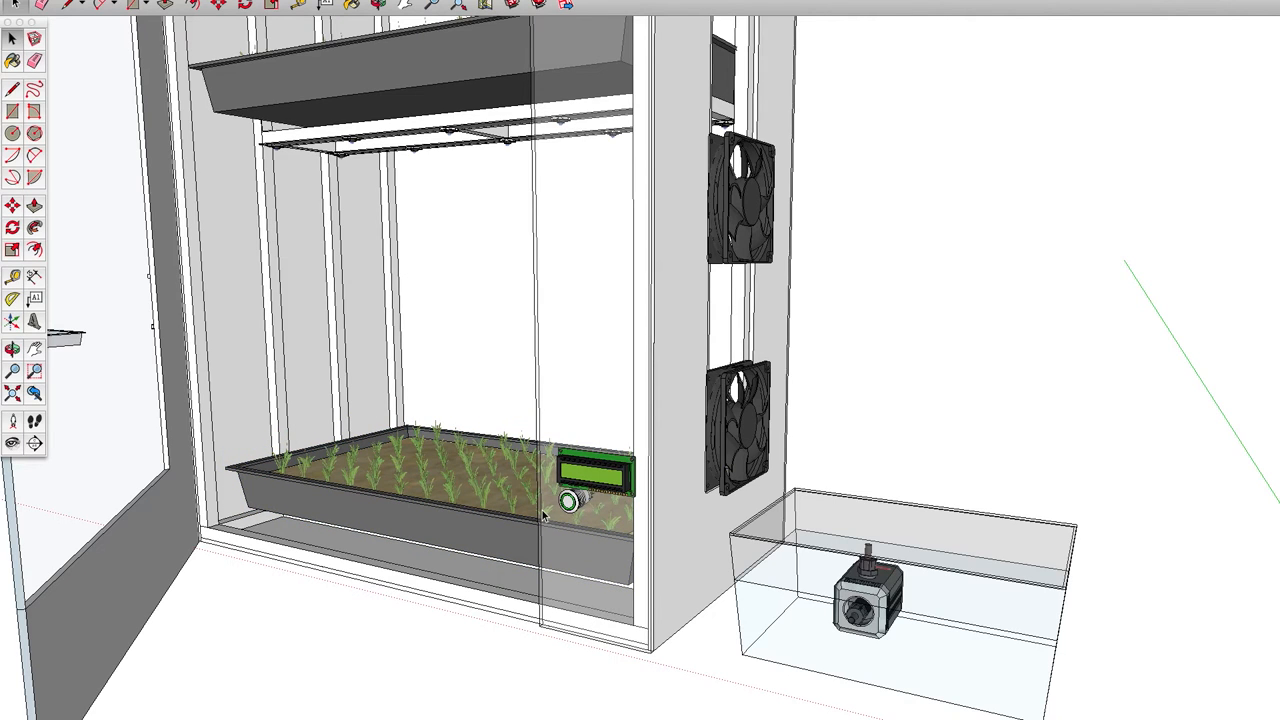
key("cmd+tab")
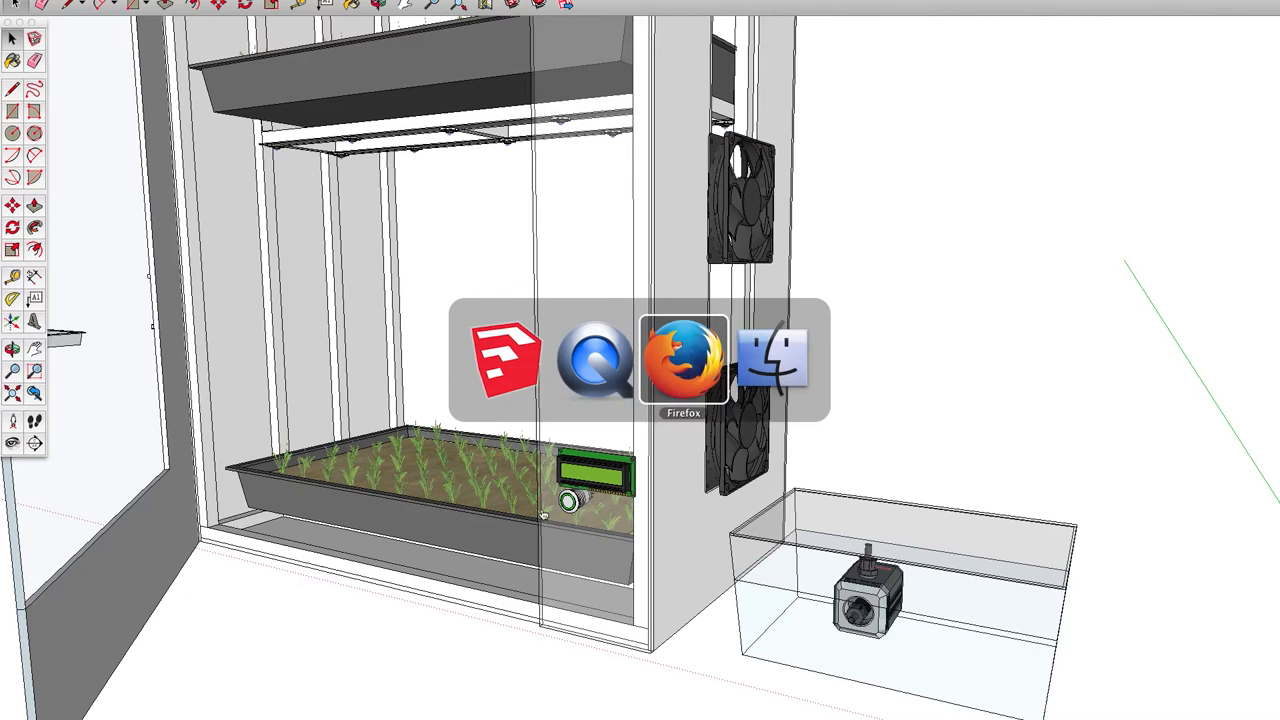
left_click(684, 360)
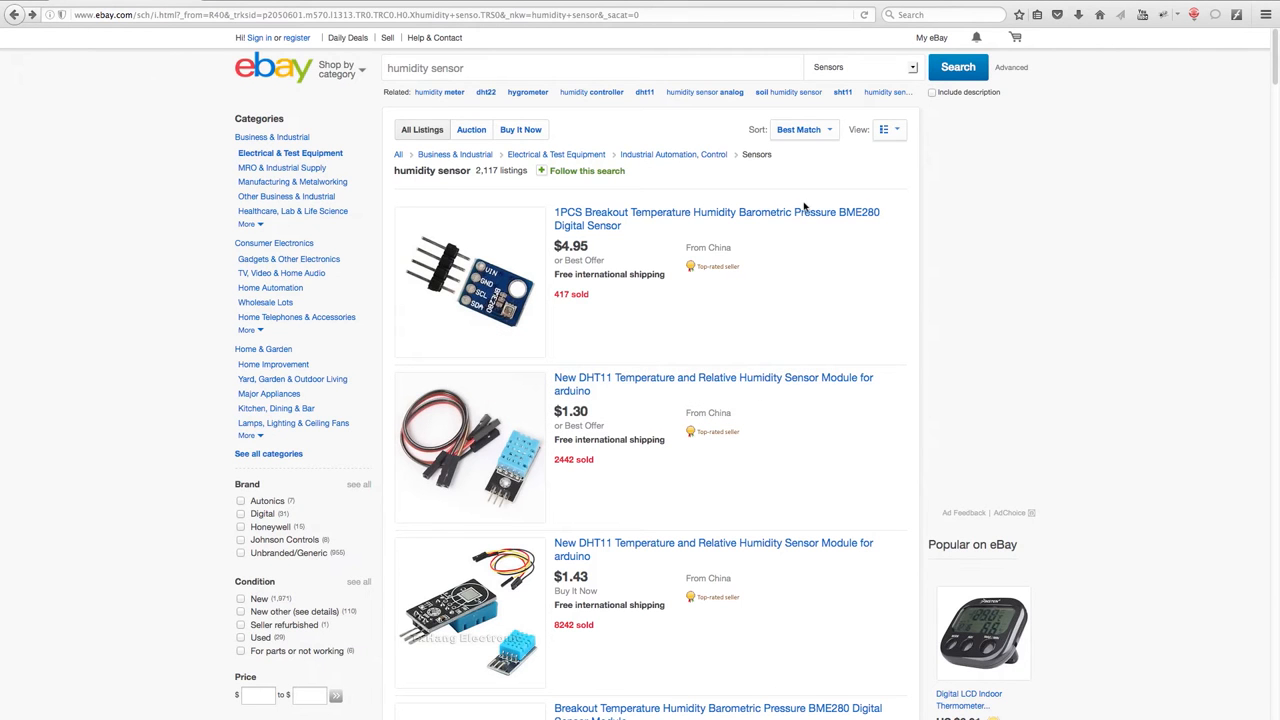
scroll("down", 3)
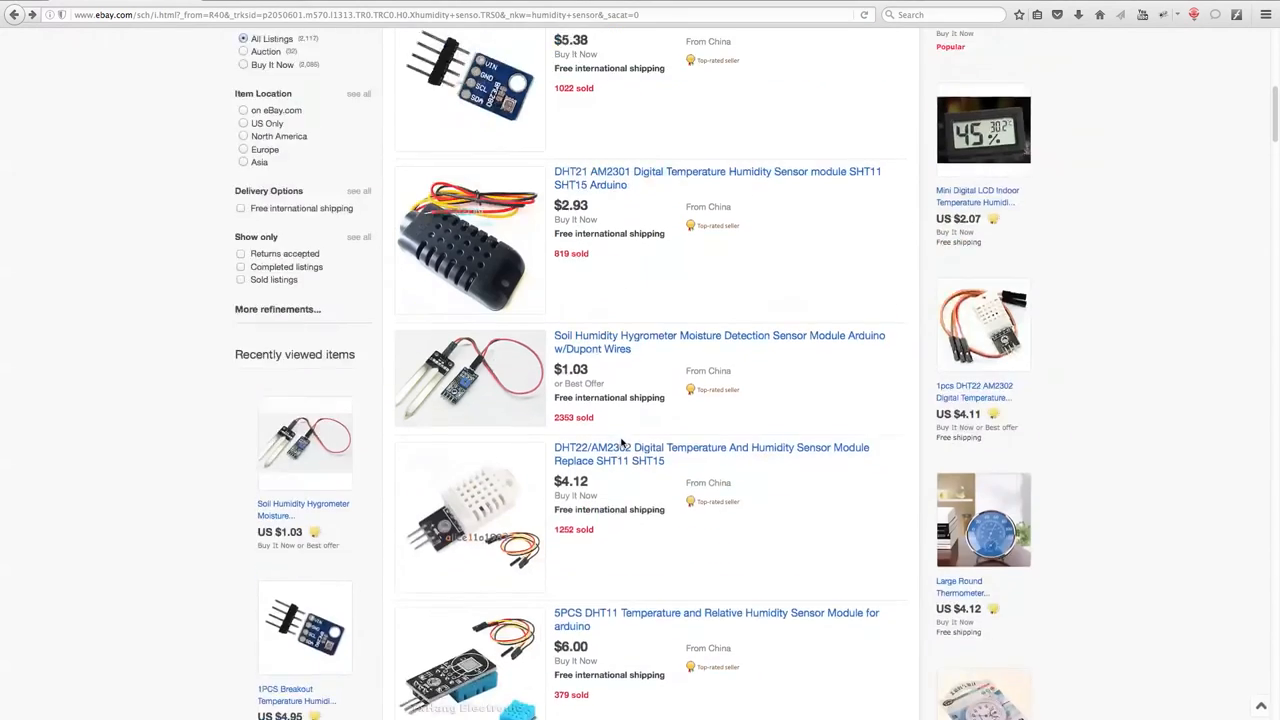
scroll("down", 3)
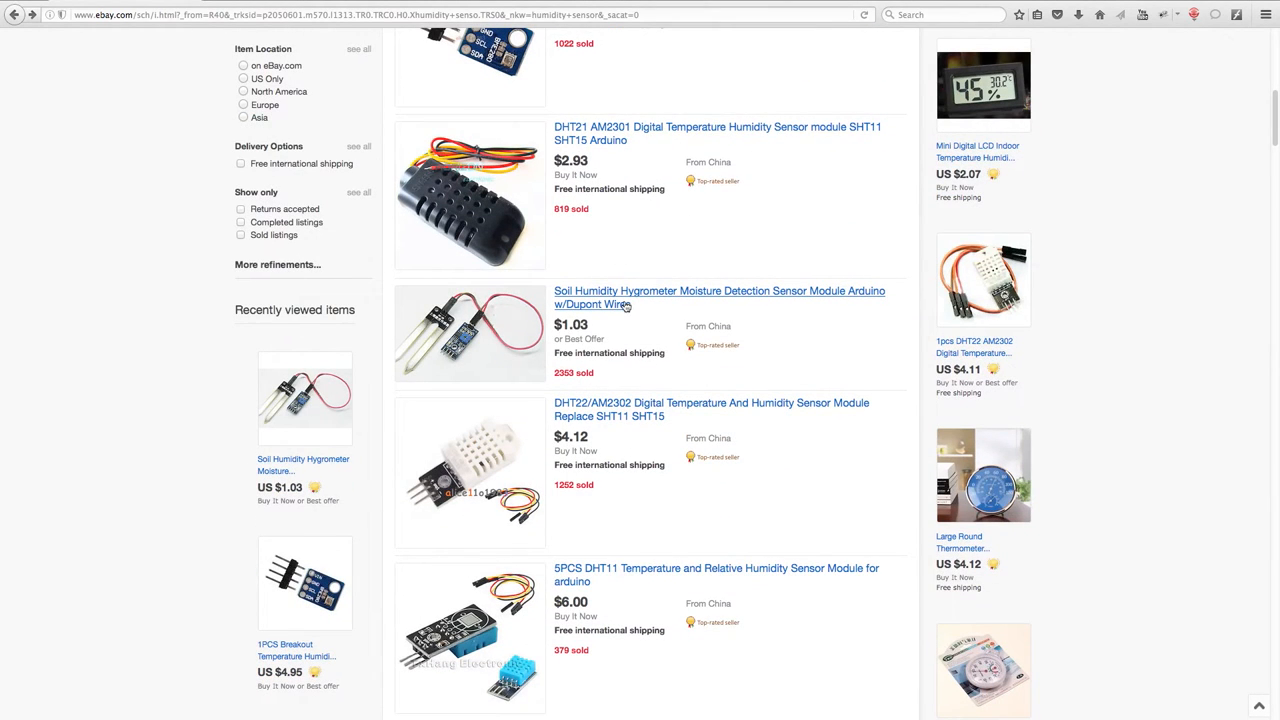
mouse_move(624, 304)
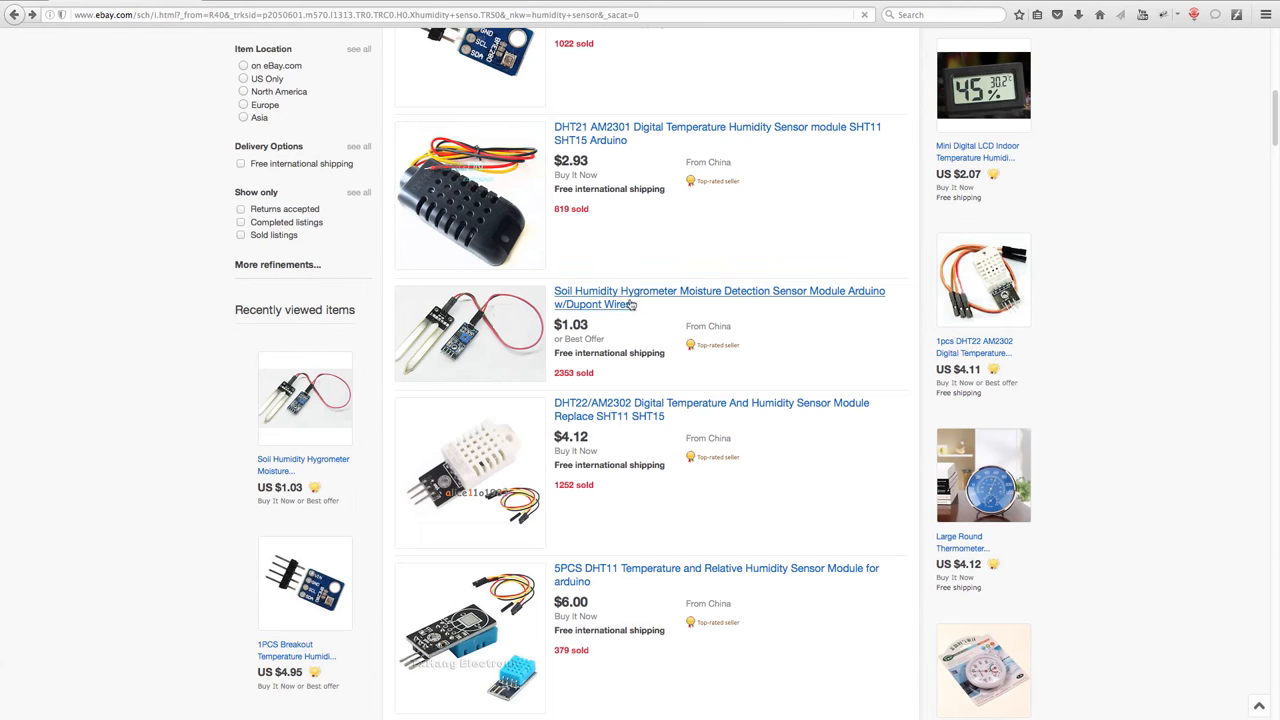
left_click(718, 296)
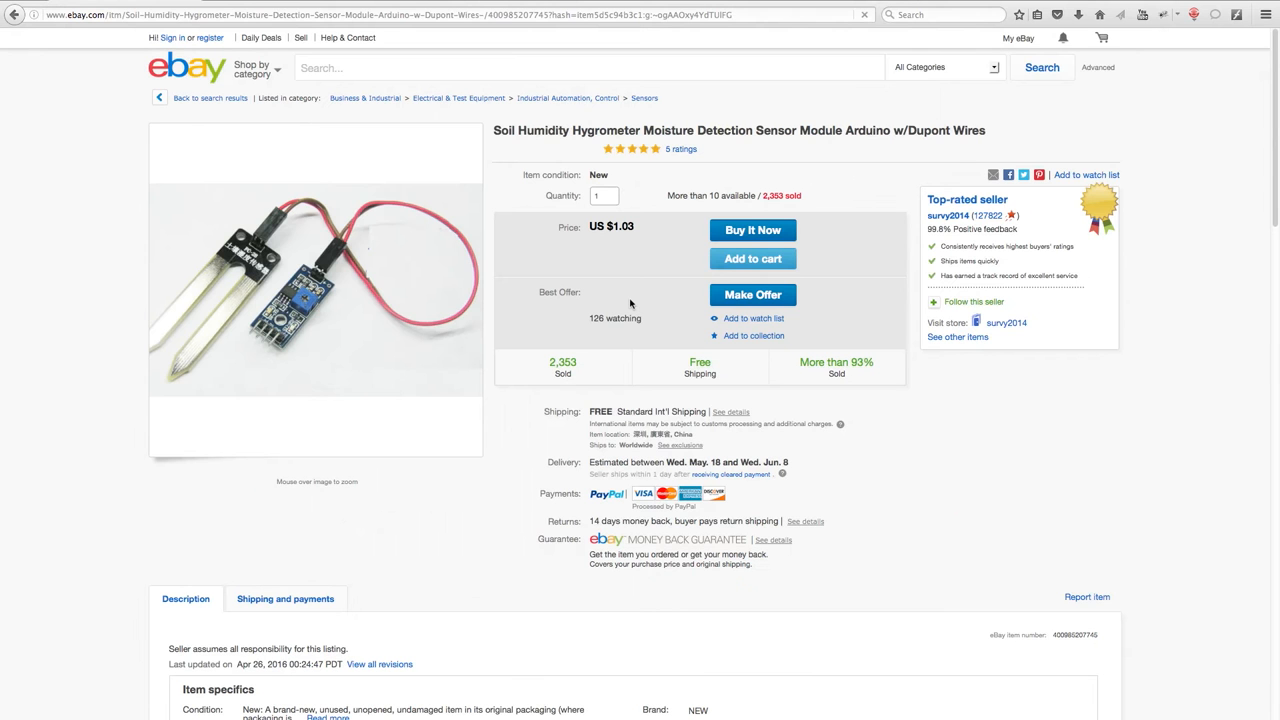
mouse_move(316, 290)
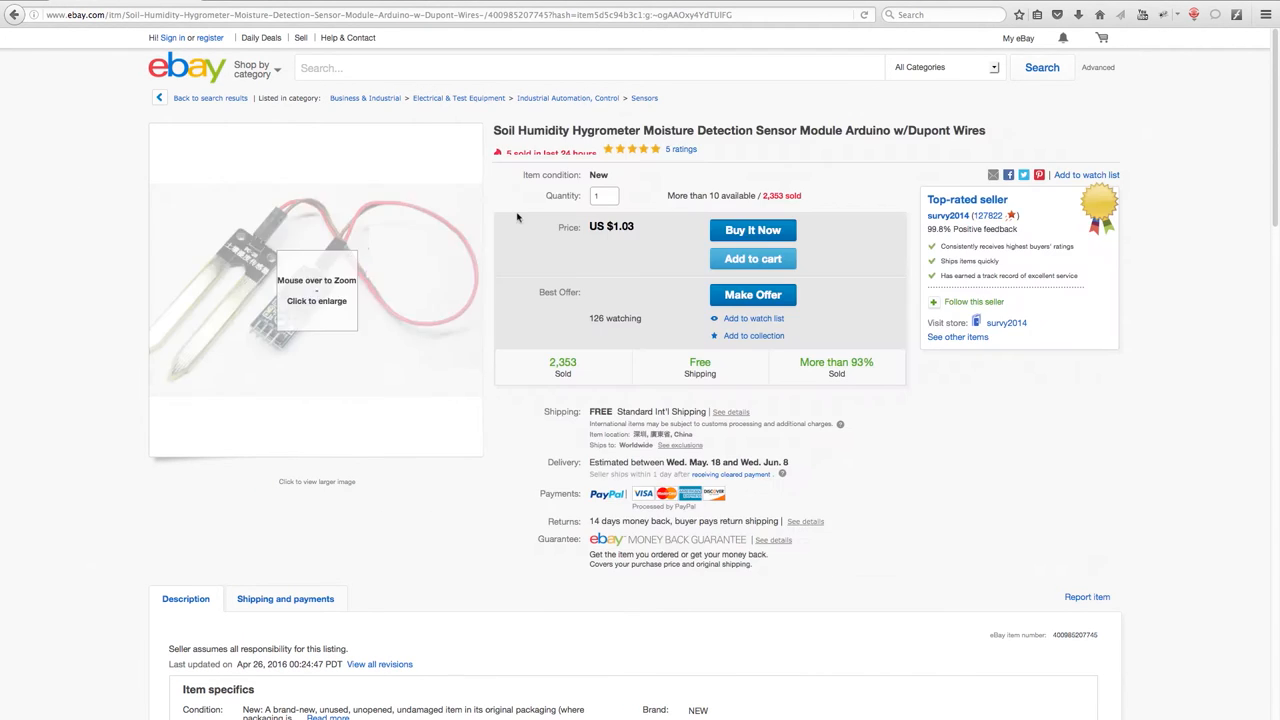
left_click(14, 14)
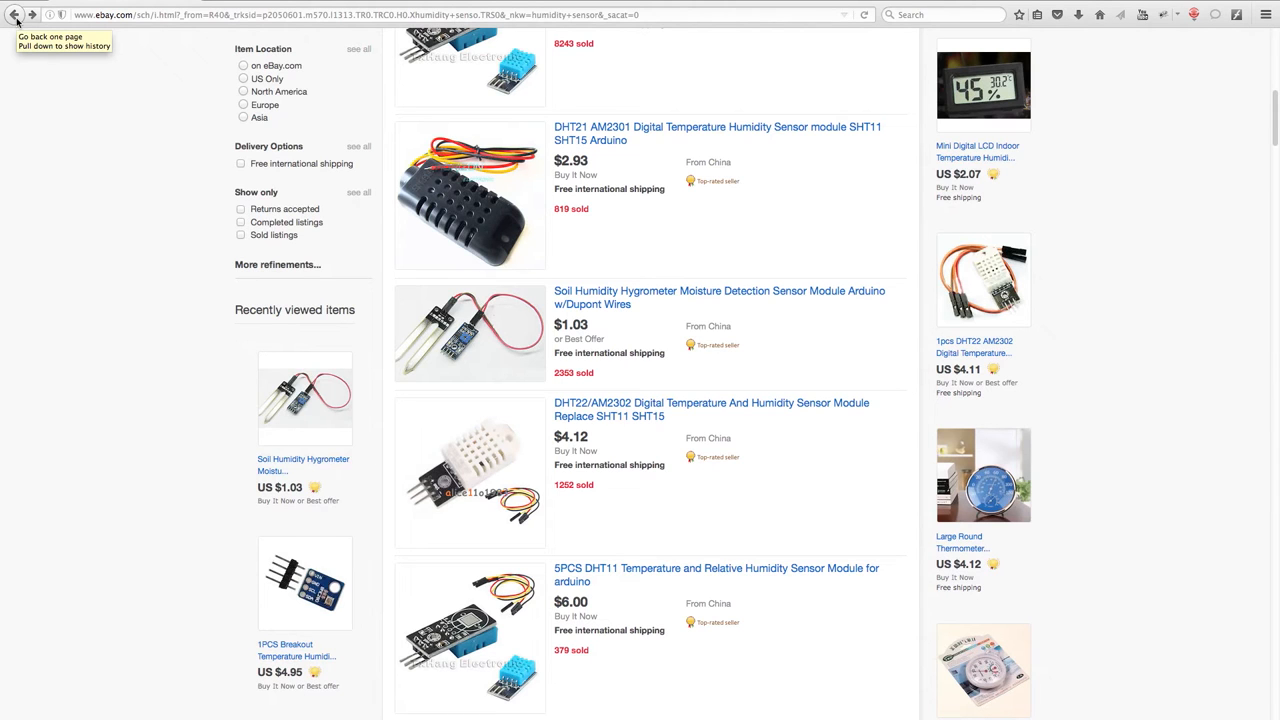
mouse_move(404, 150)
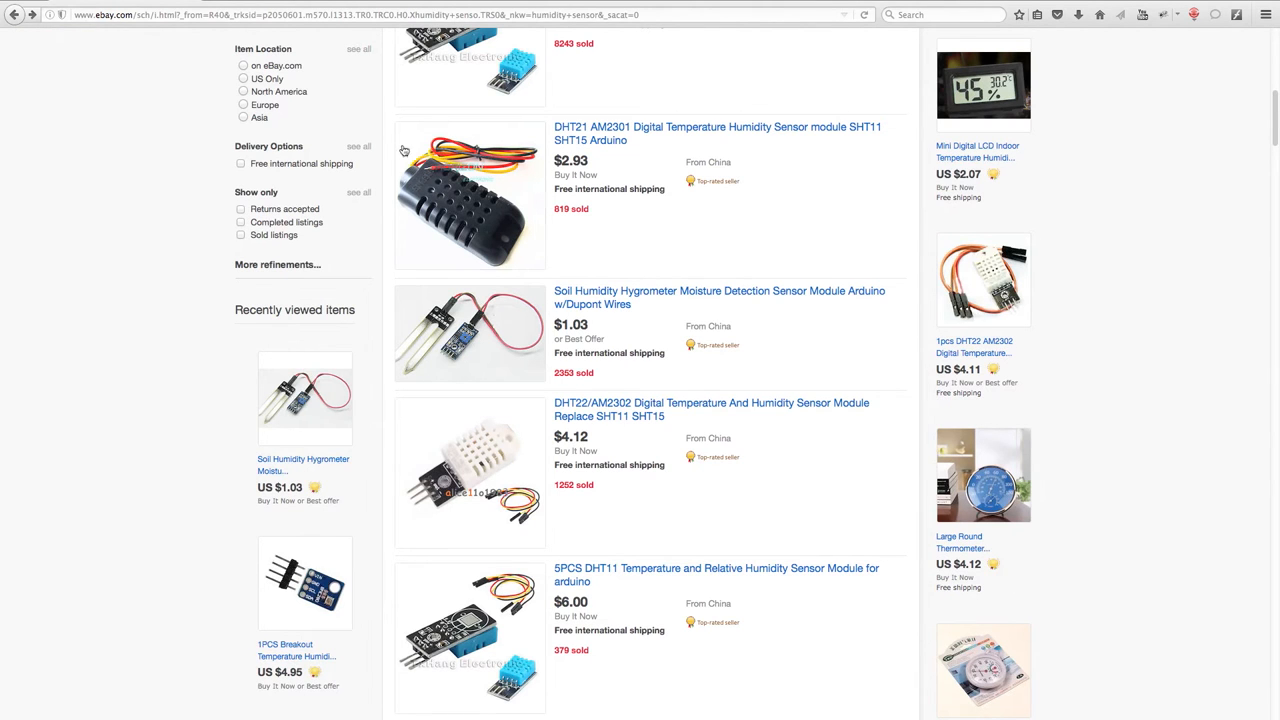
scroll("up", 3)
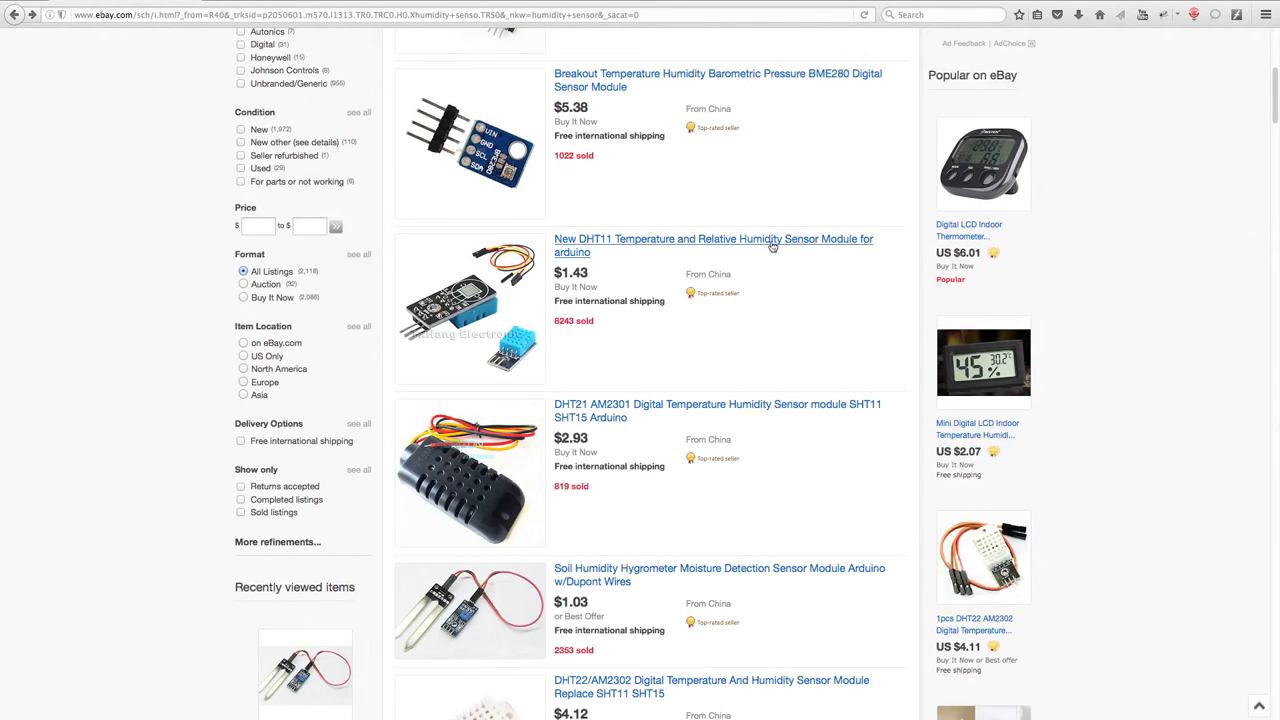
mouse_move(792, 248)
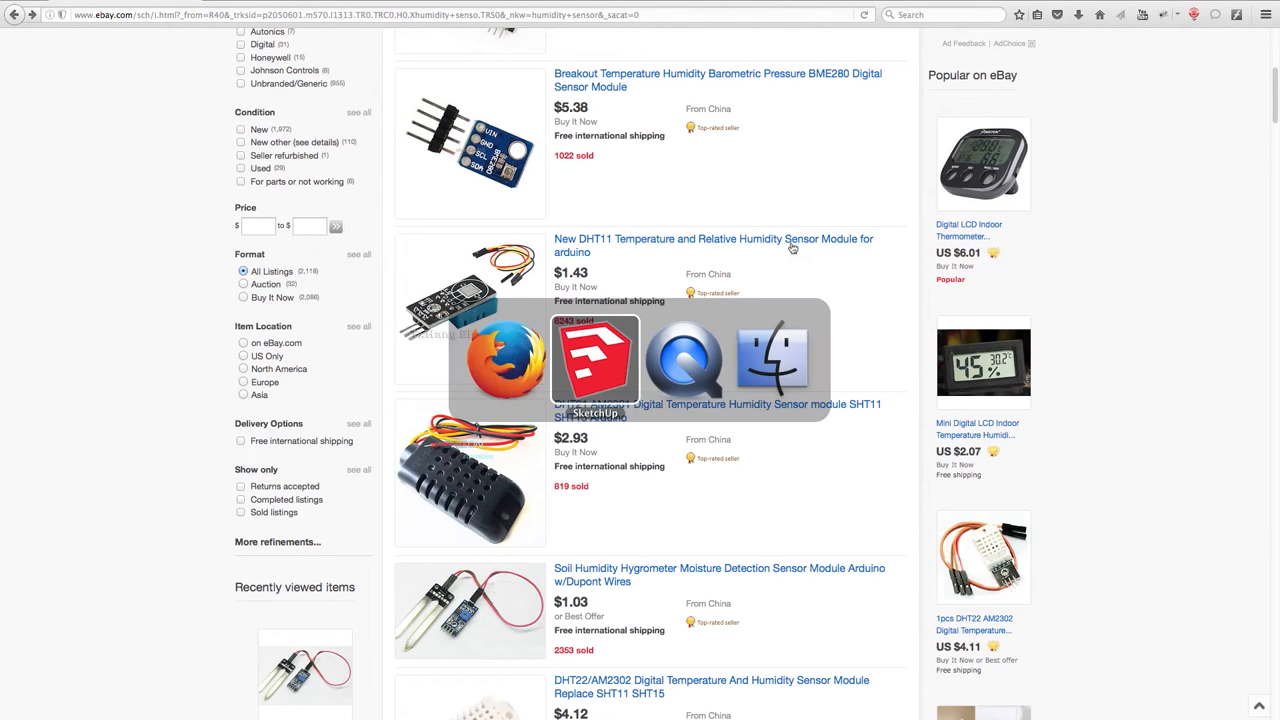
Switch back to the Grow Cube model showing trays, fans, door and reservoir
left_click(596, 360)
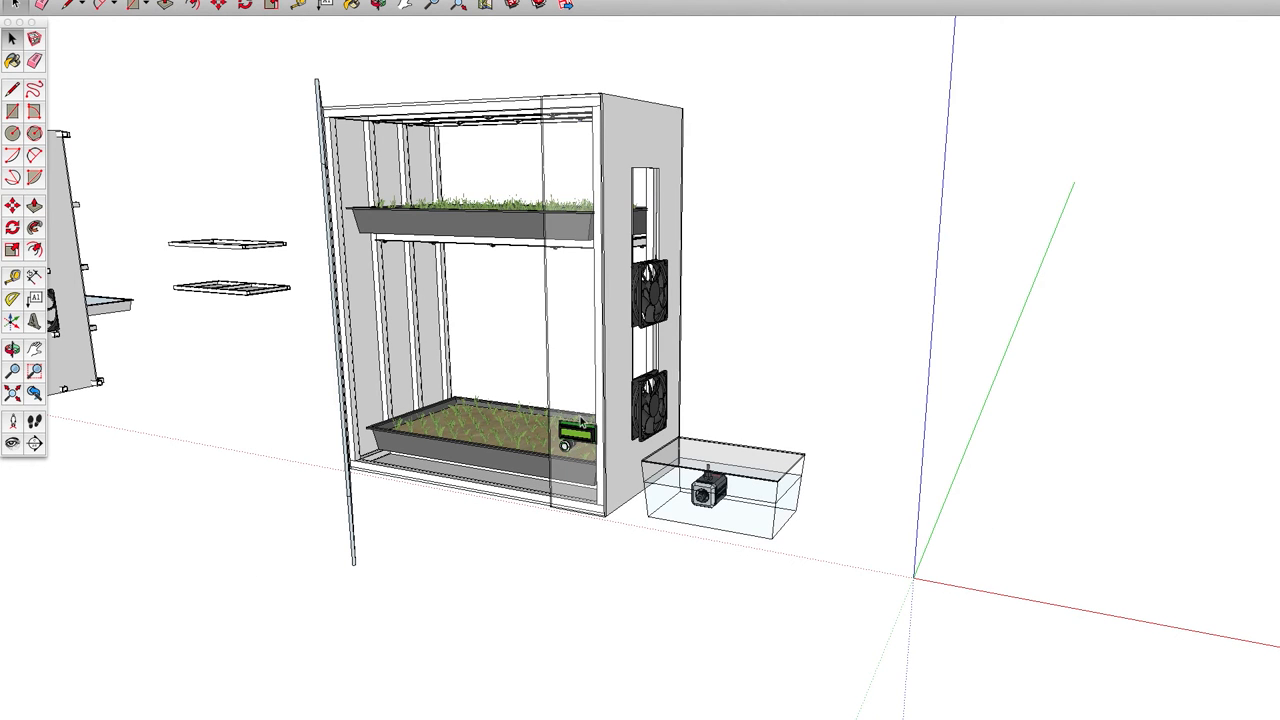
mouse_move(676, 368)
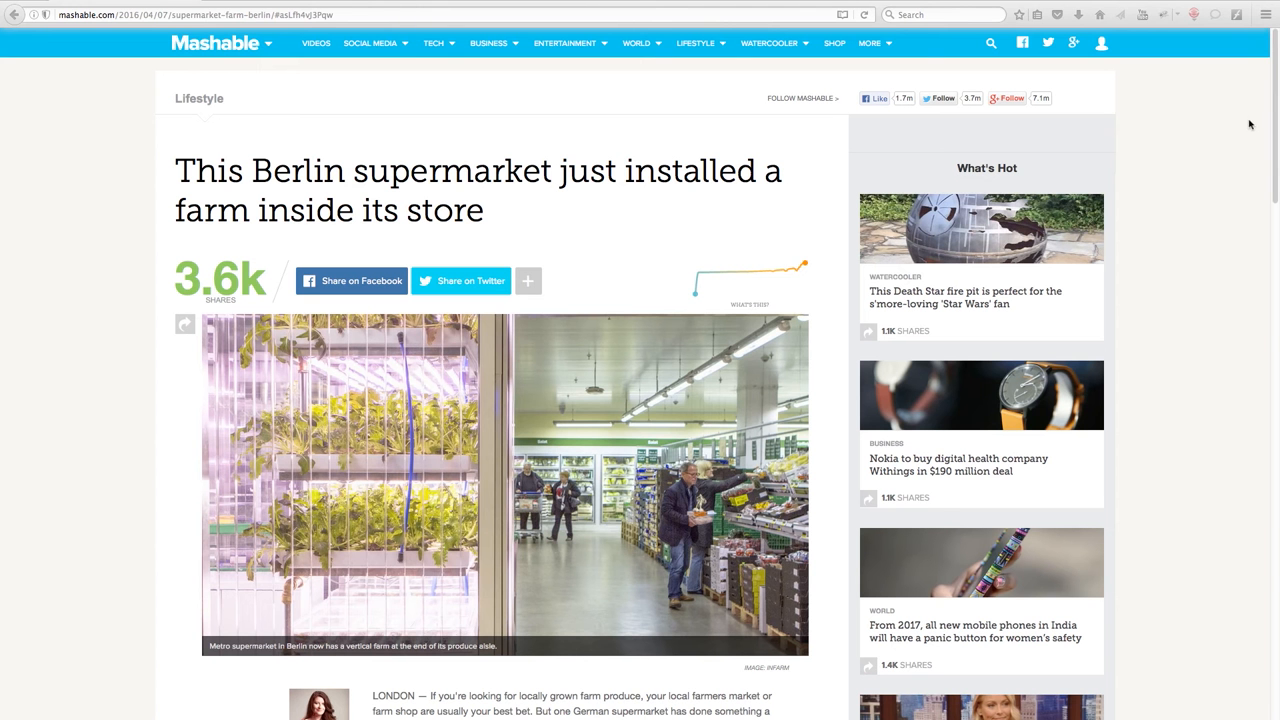
mouse_move(1226, 124)
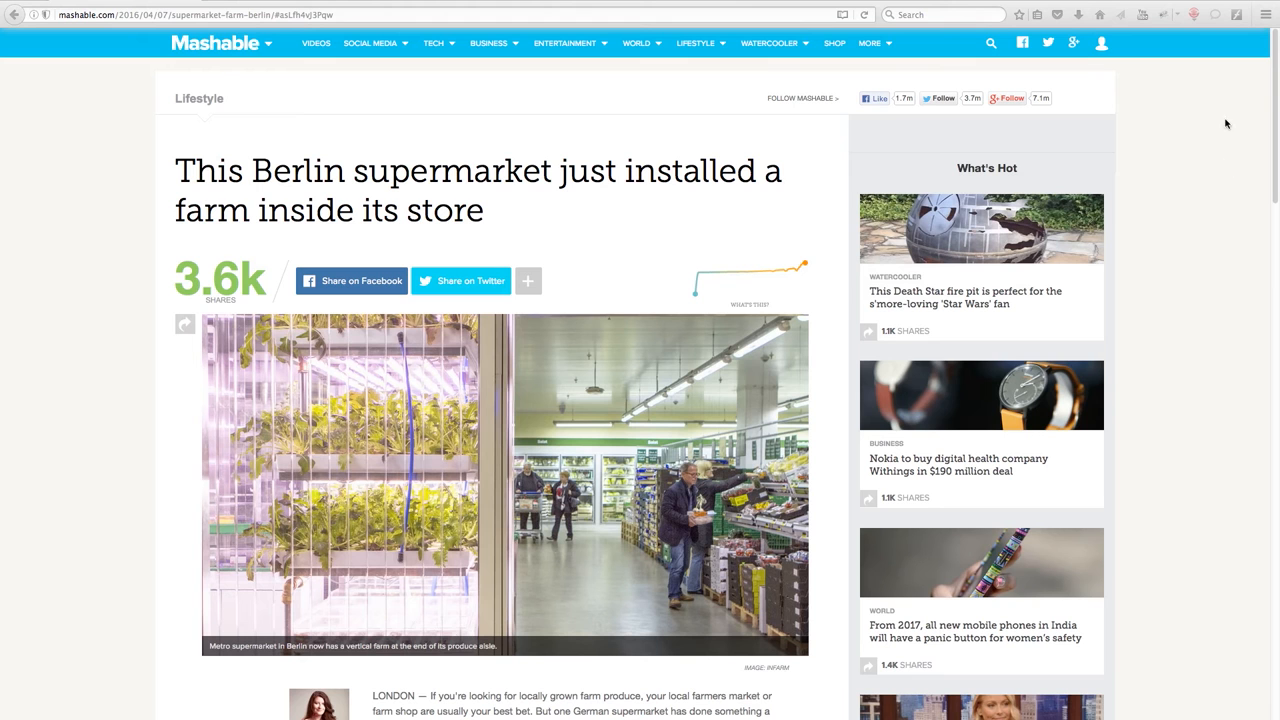
mouse_move(580, 218)
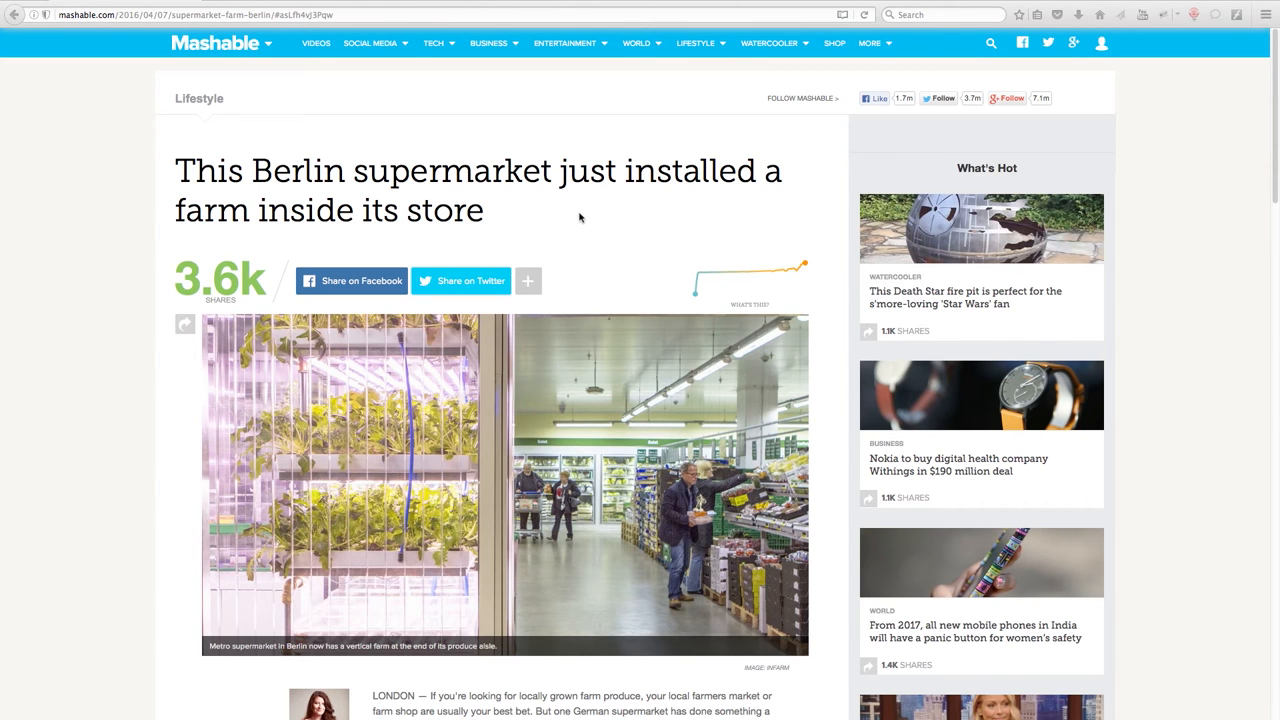
scroll("down", 3)
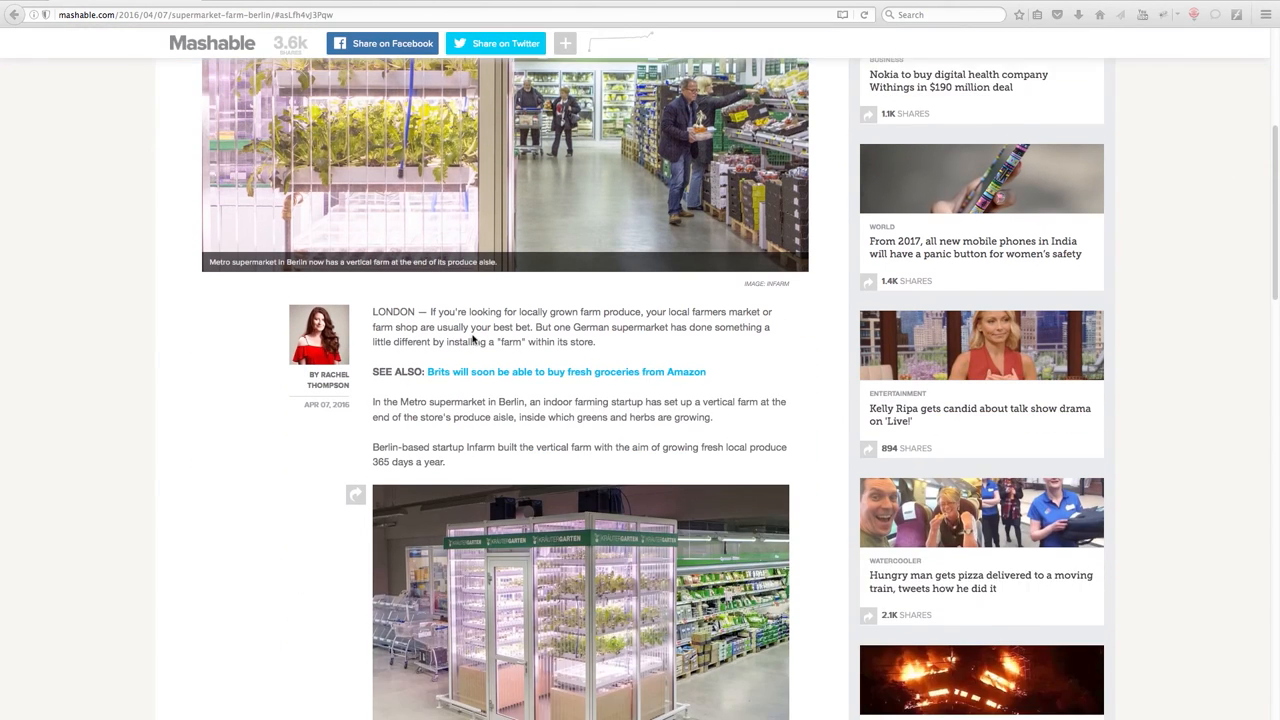
scroll("down", 3)
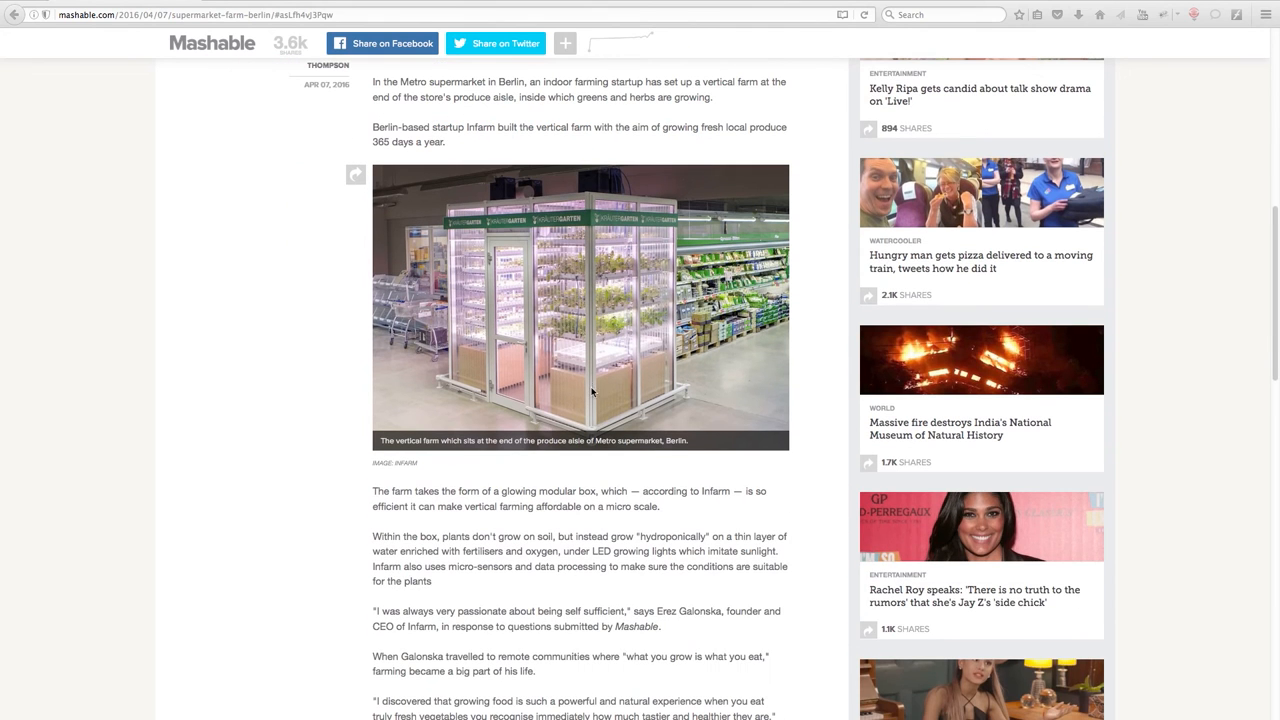
scroll("down", 3)
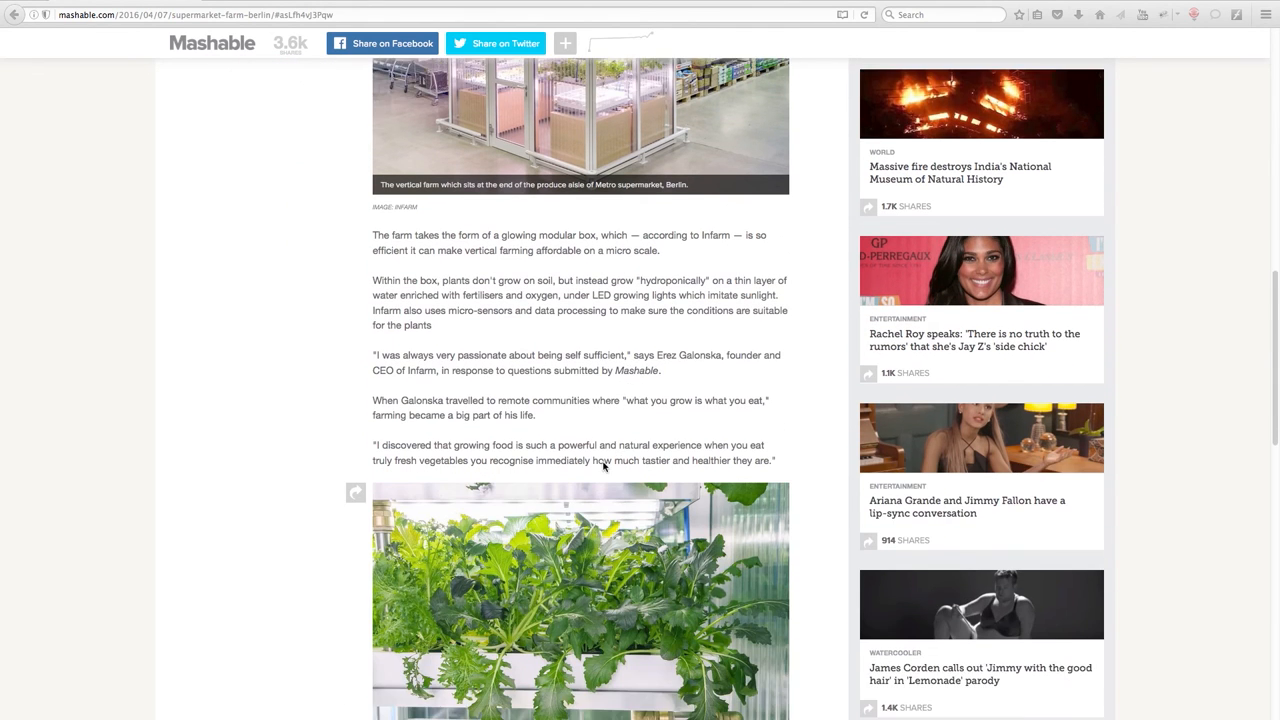
scroll("down", 3)
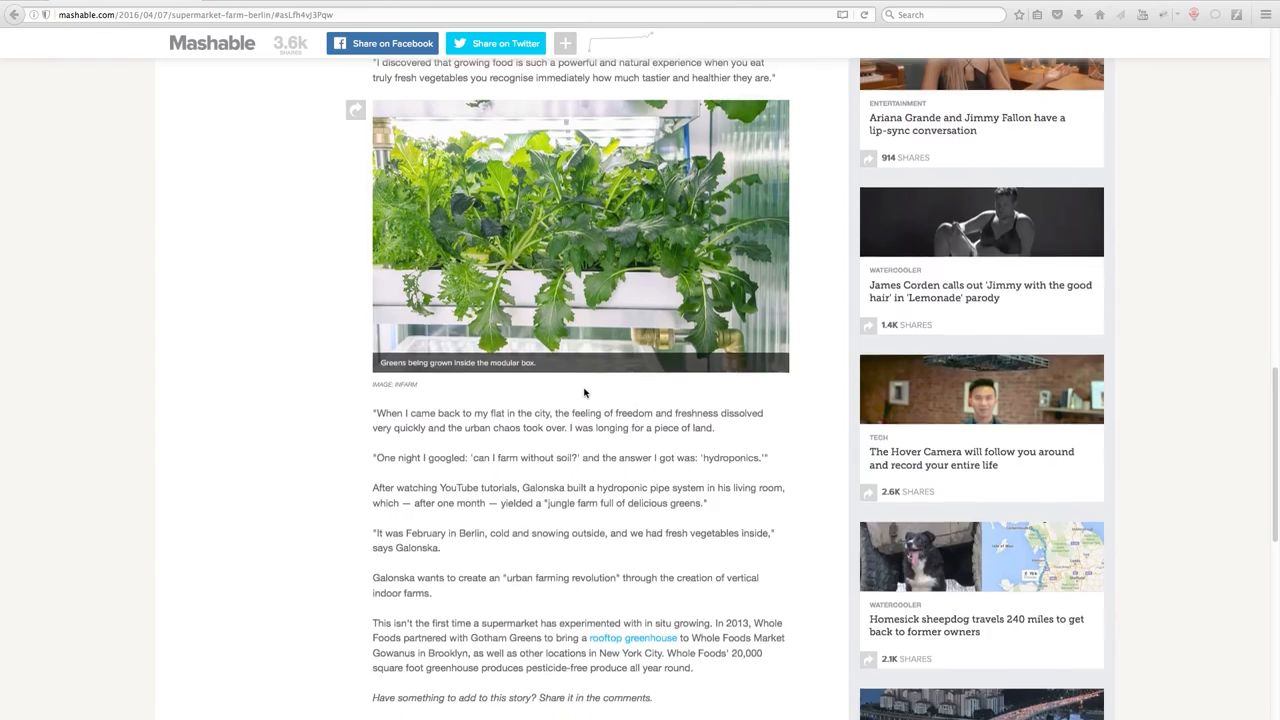
scroll("up", 3)
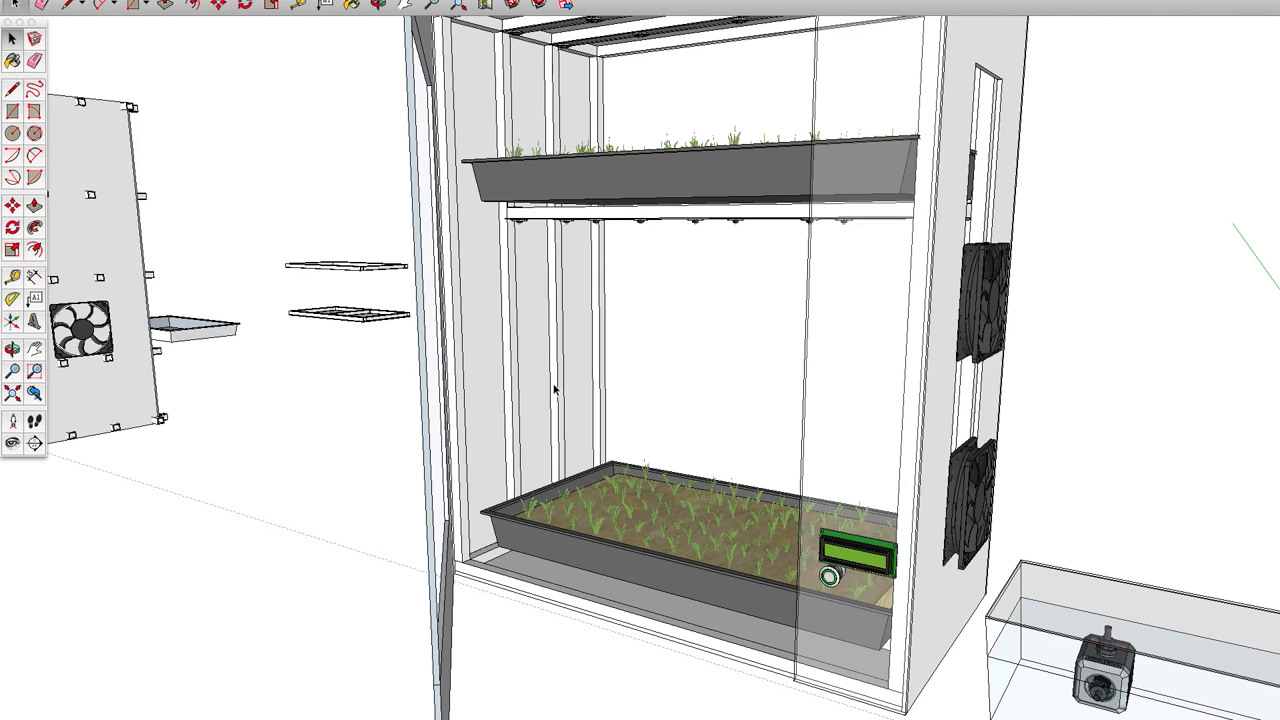
Select the grow box's outer cabinet and zoom in to inspect it
left_click(556, 390)
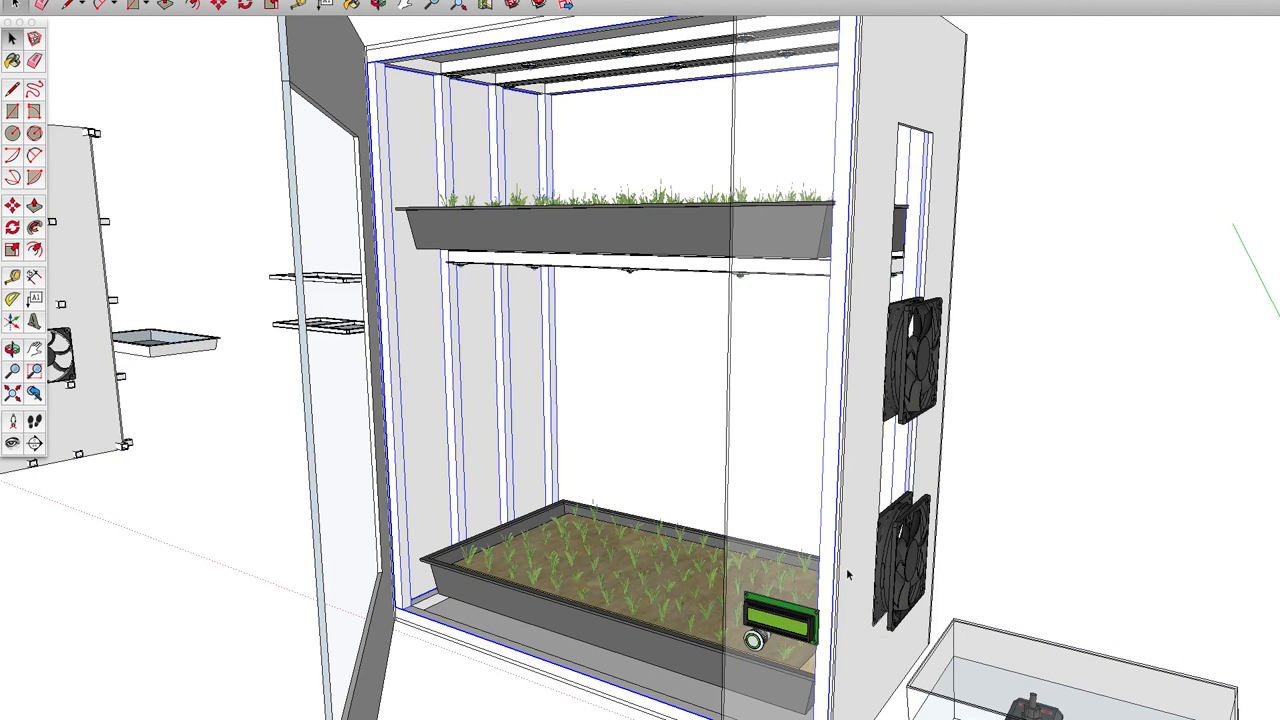
mouse_move(792, 542)
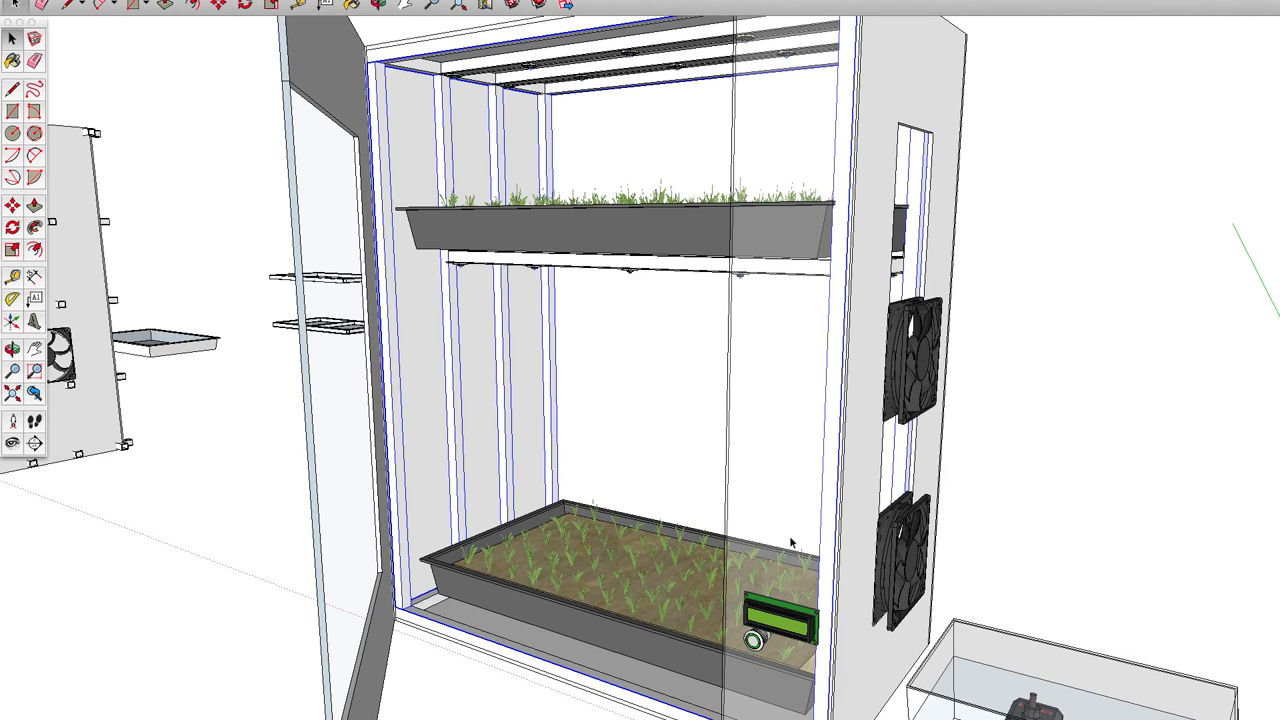
mouse_move(768, 420)
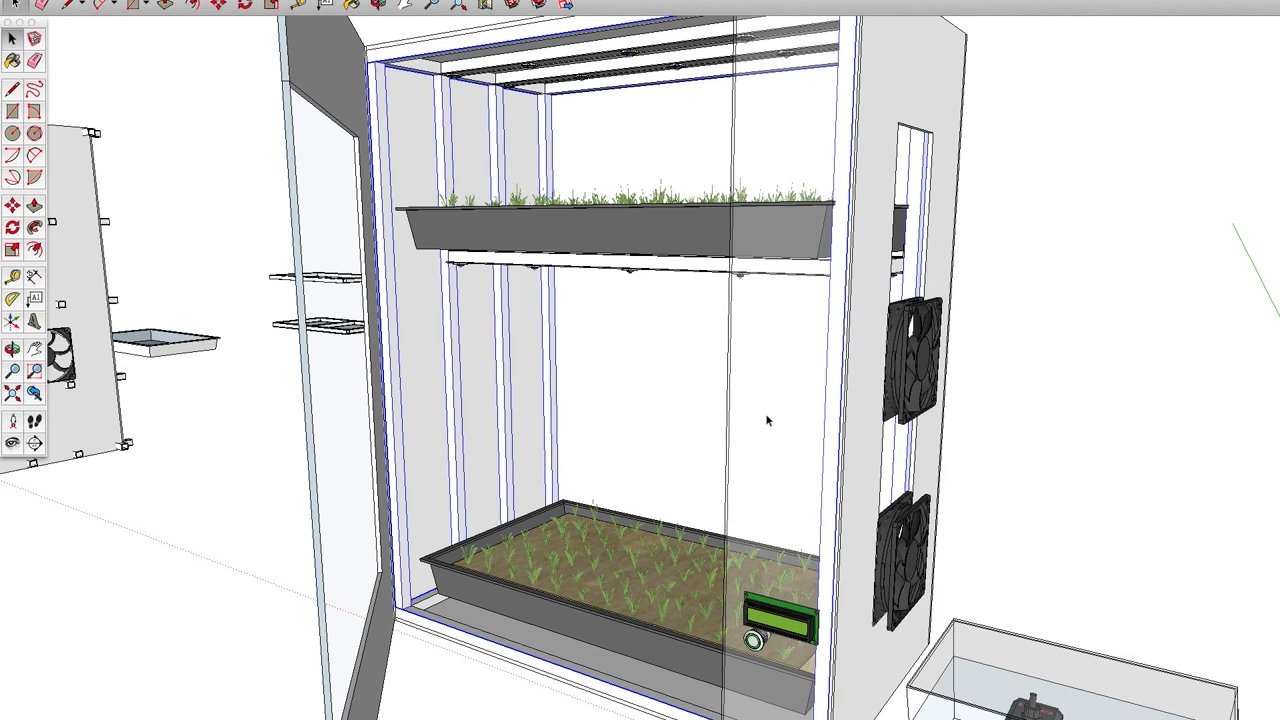
scroll("up", 3)
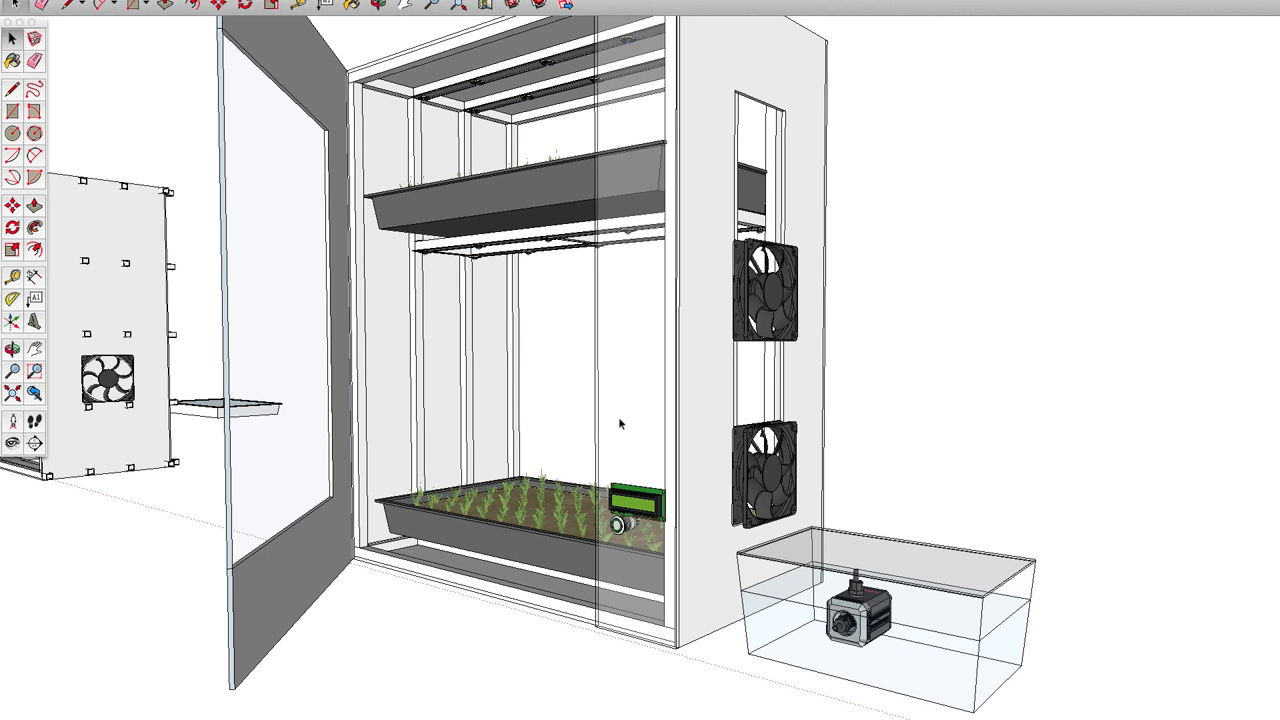
mouse_move(616, 424)
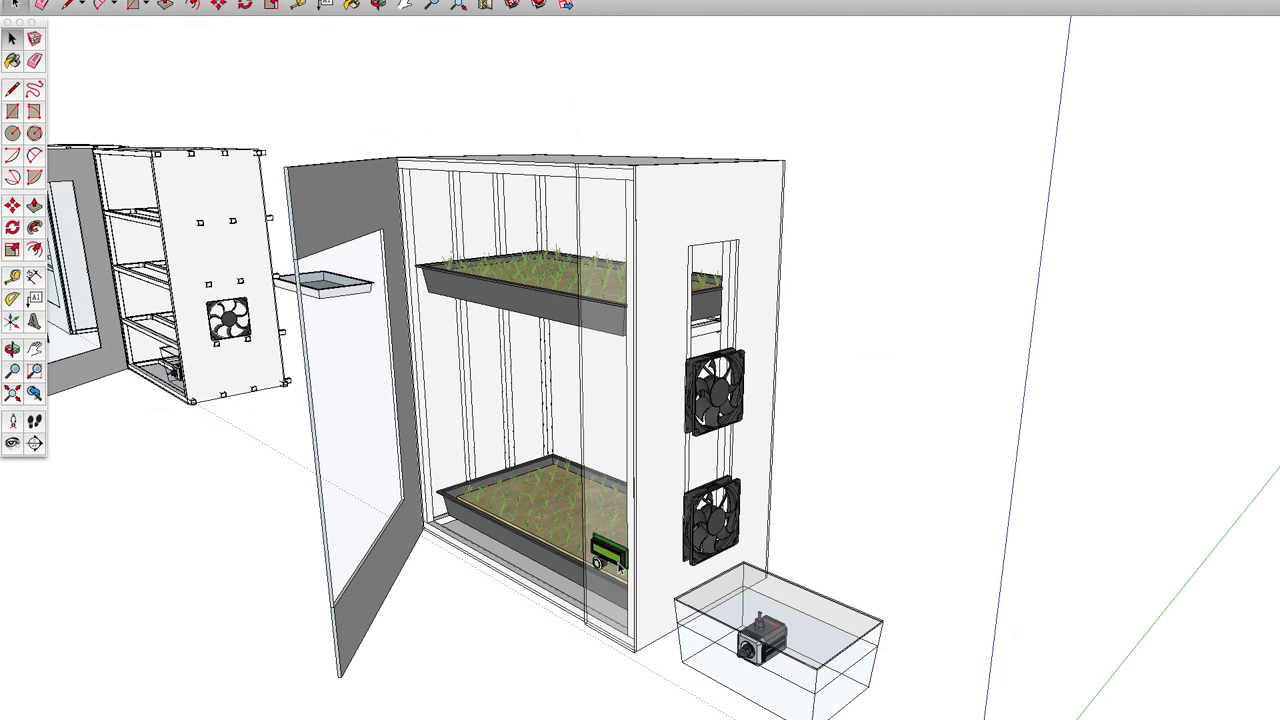
mouse_move(636, 512)
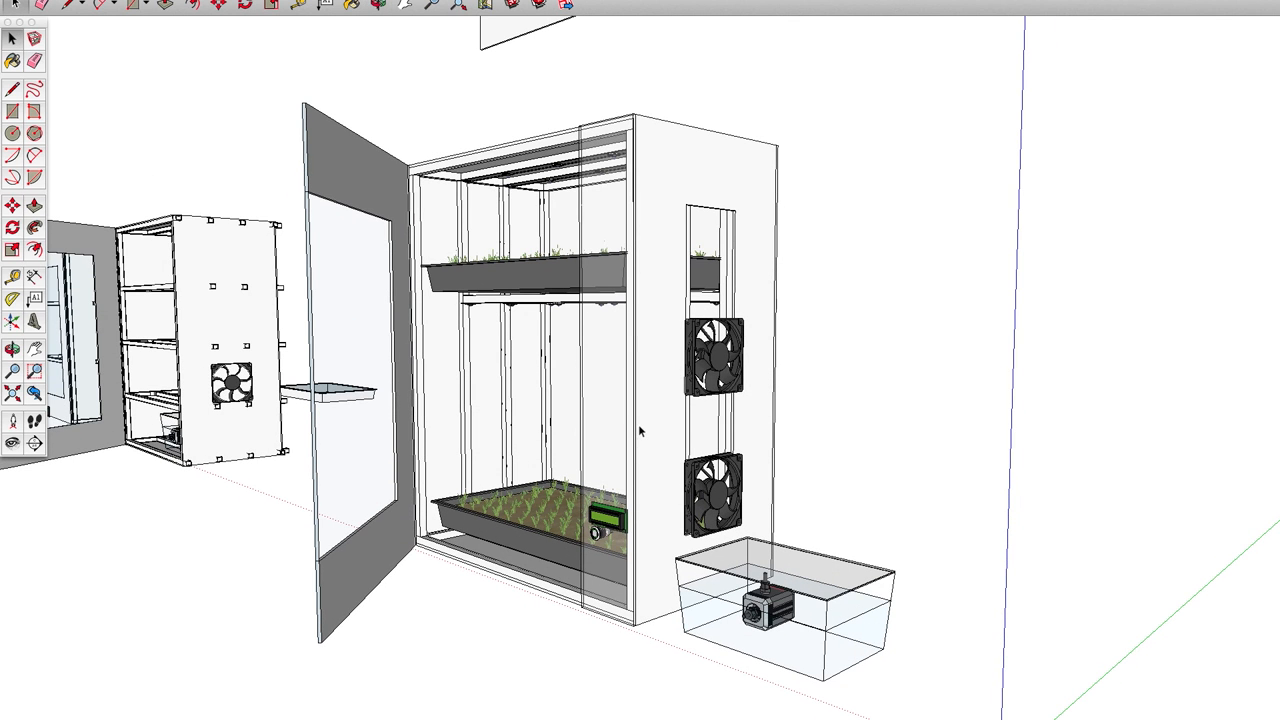
mouse_move(688, 512)
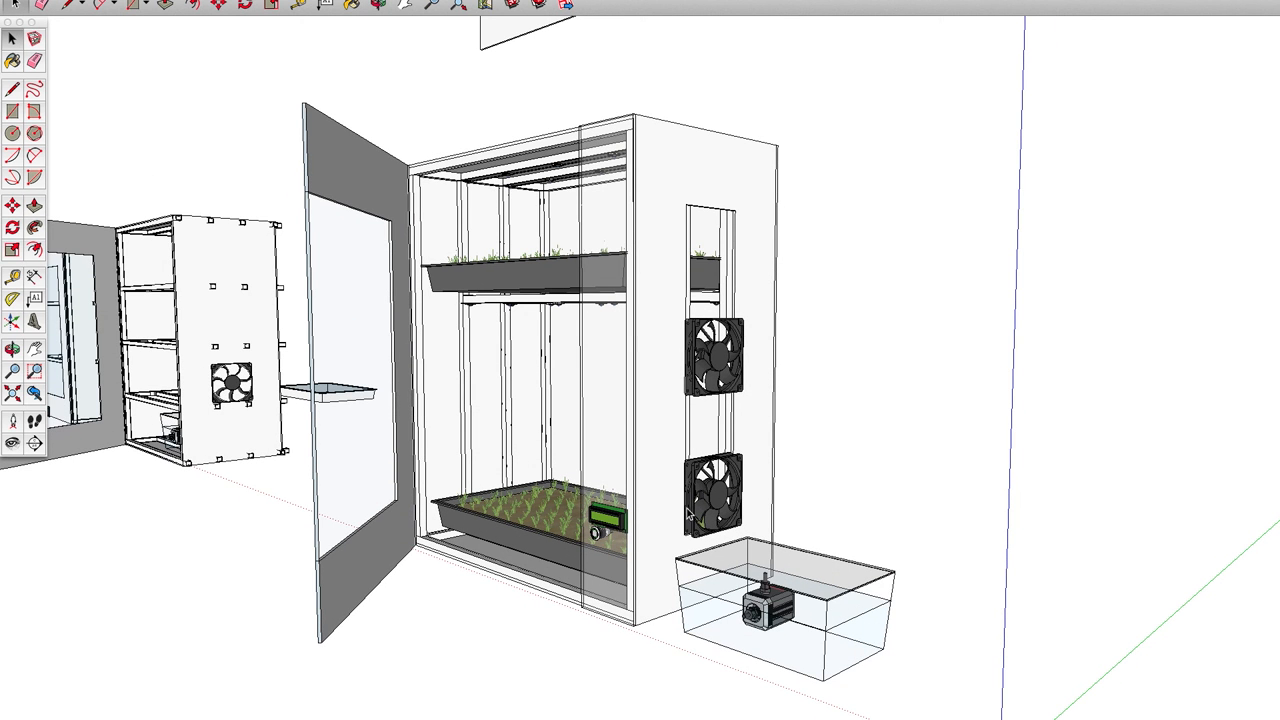